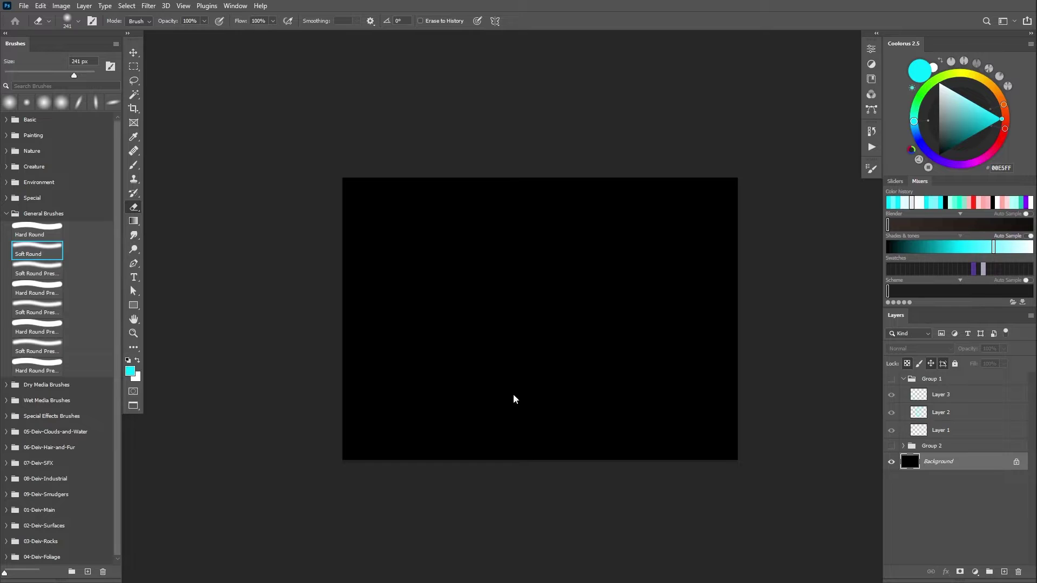
Pick a light cyan paint colour in the Coolorus colour wheel
click(990, 121)
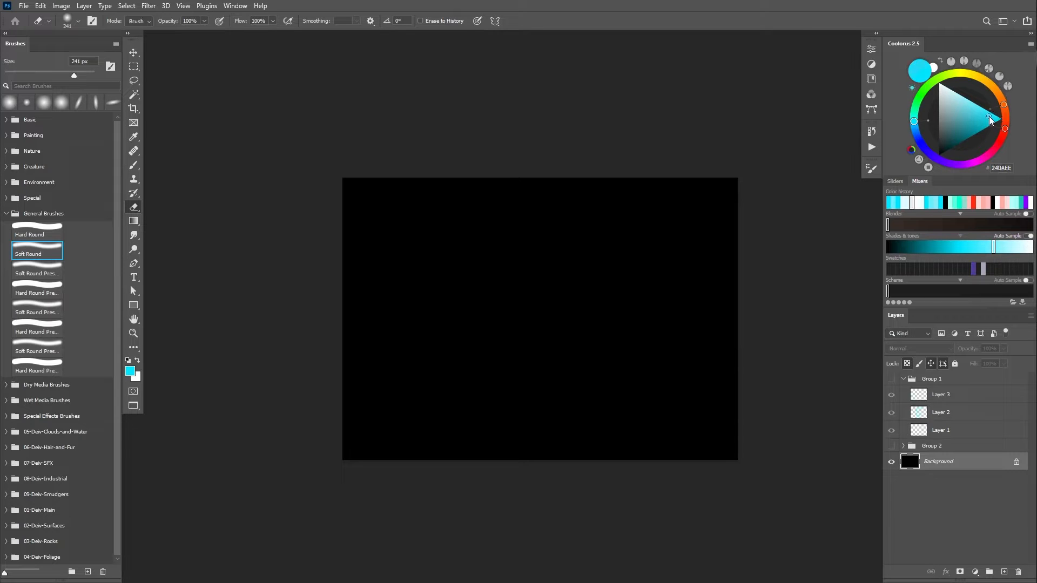
click(981, 116)
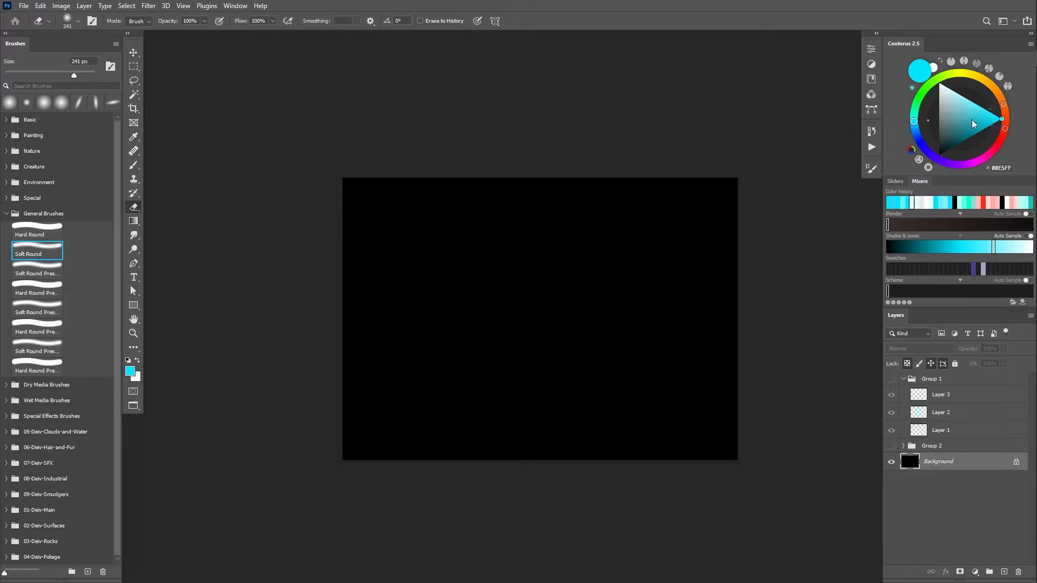
click(970, 100)
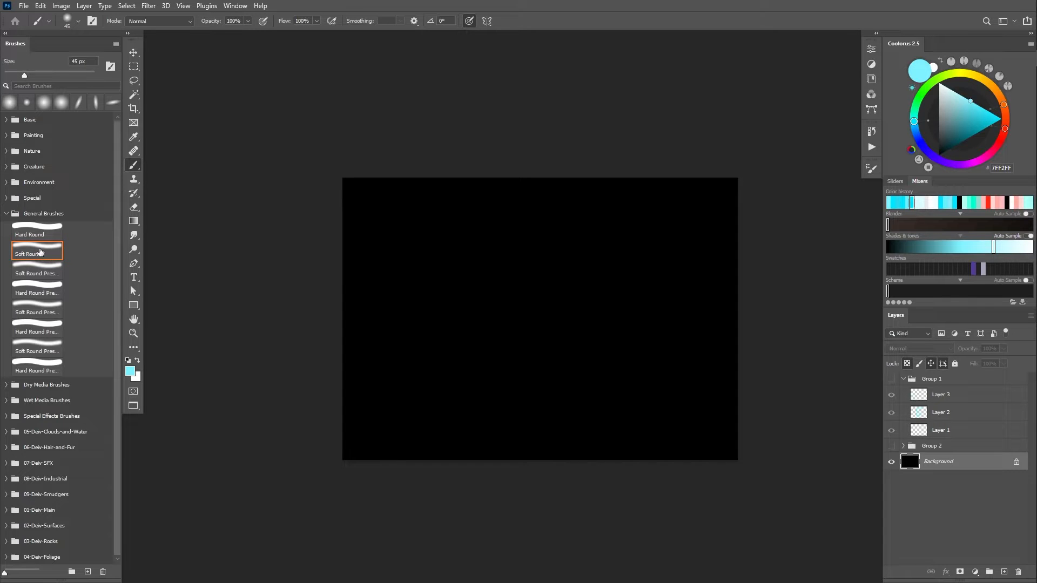
mouse_move(41, 252)
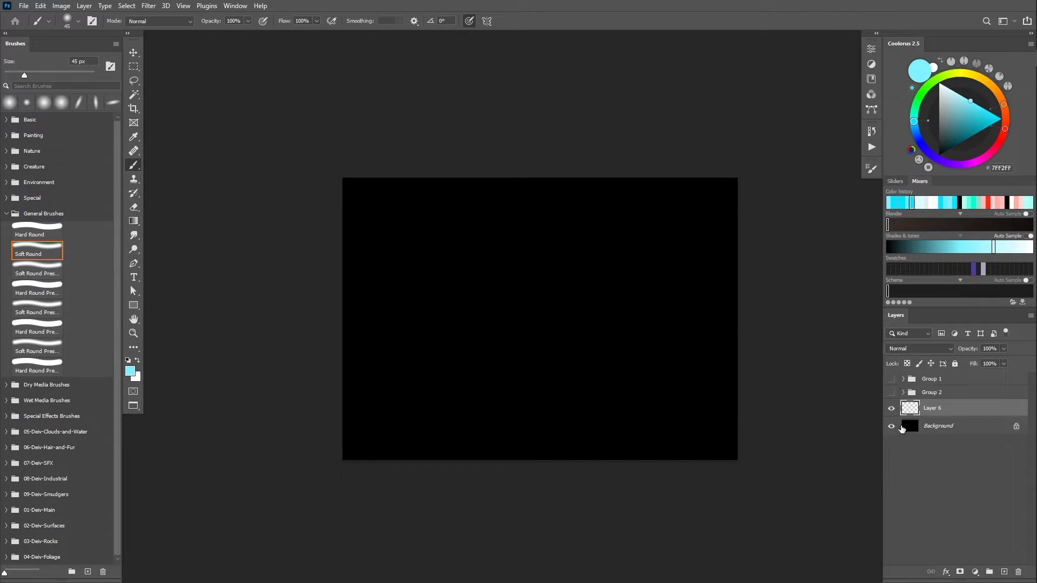
mouse_move(931, 408)
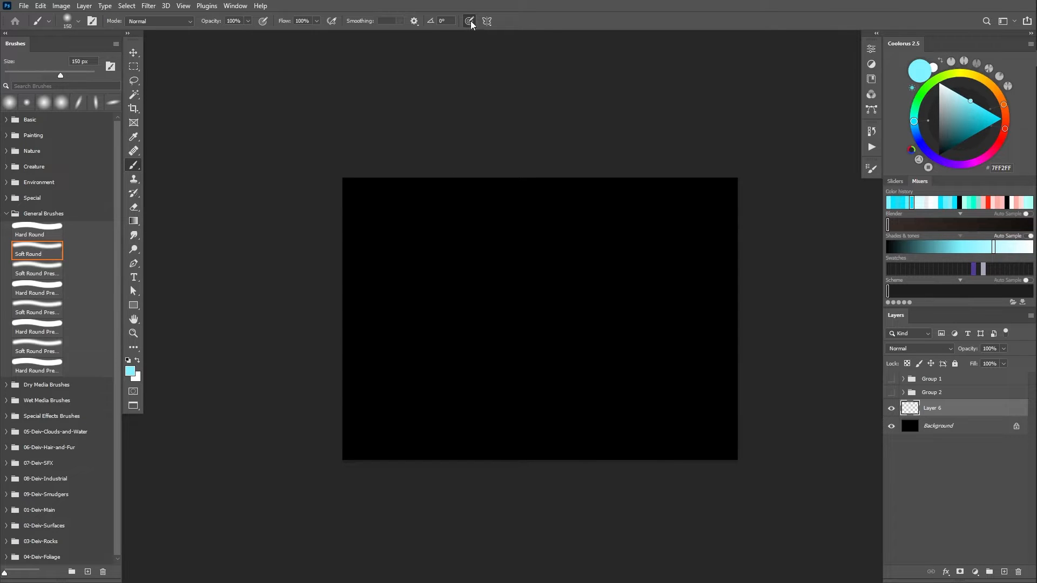
mouse_move(654, 319)
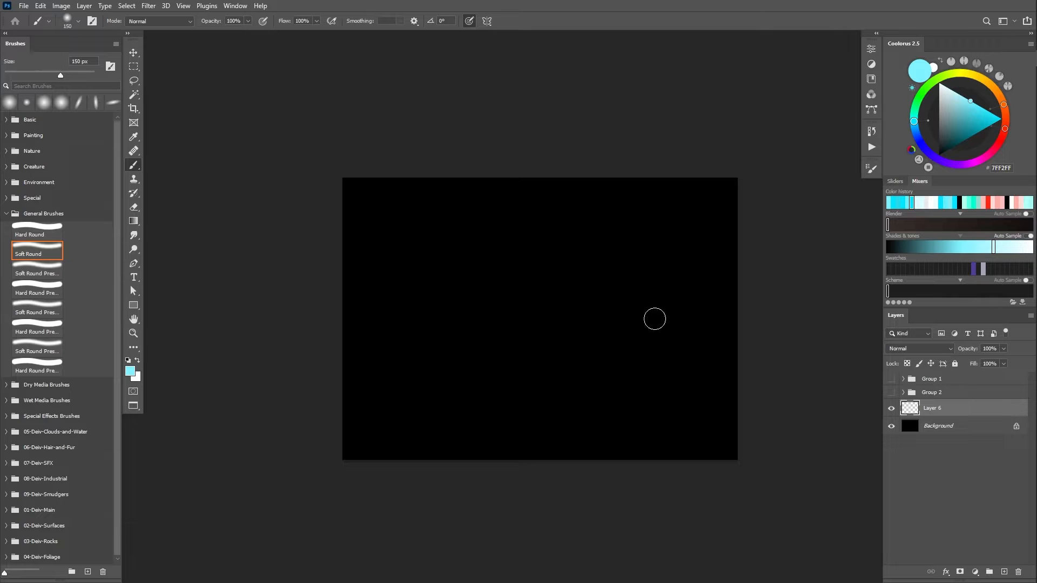
mouse_move(309, 218)
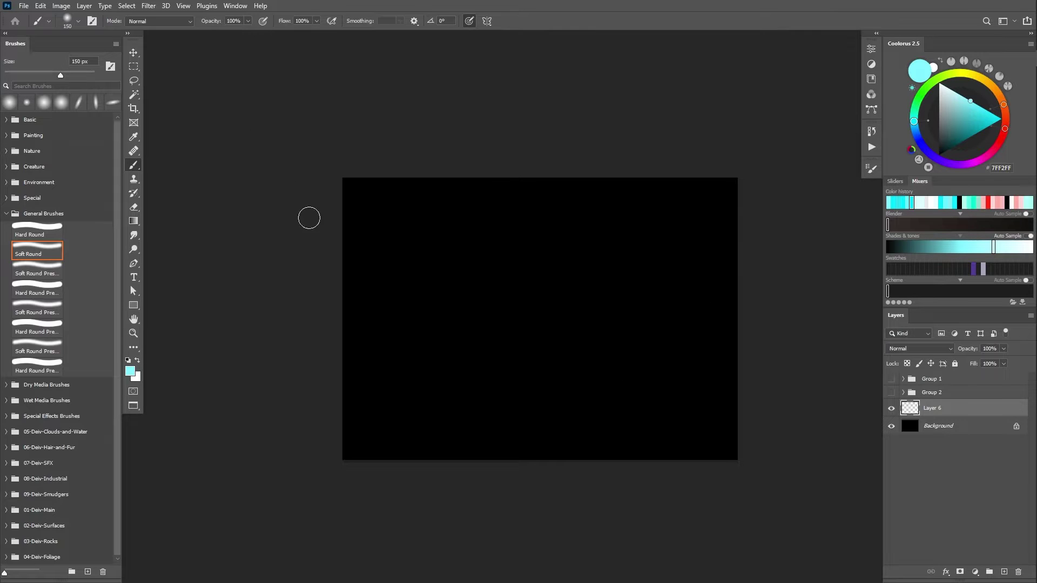
mouse_move(641, 257)
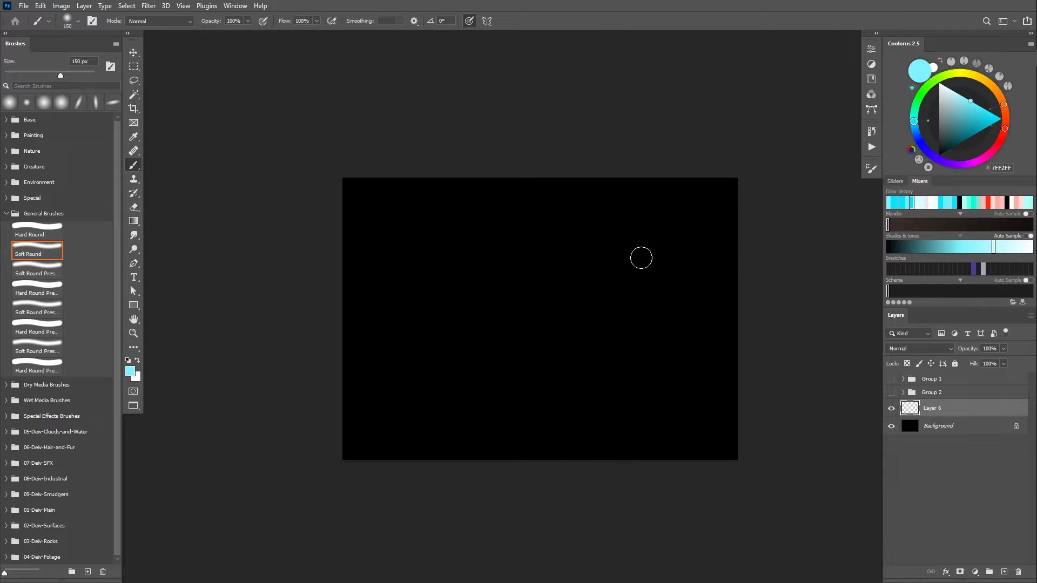
Paint a soft light cyan S-shaped stroke on Layer 6 with the 150 px brush
drag(635, 258, 467, 334)
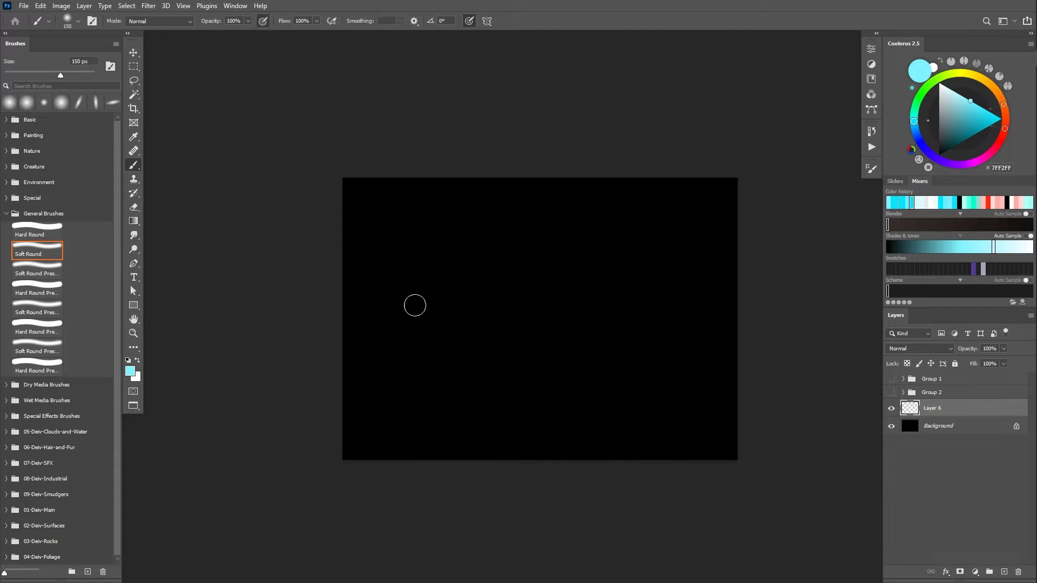
mouse_move(590, 418)
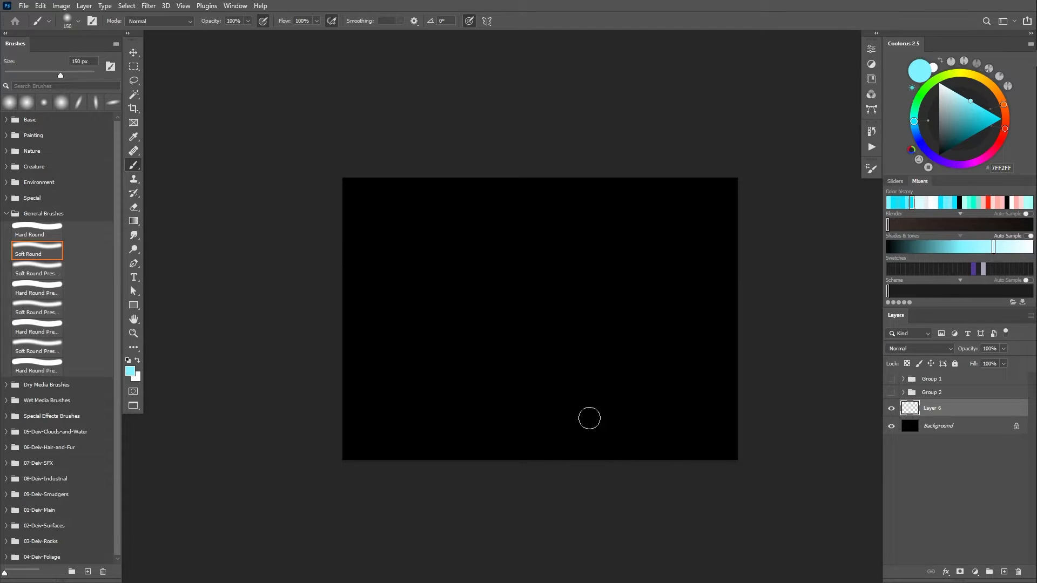
mouse_move(624, 237)
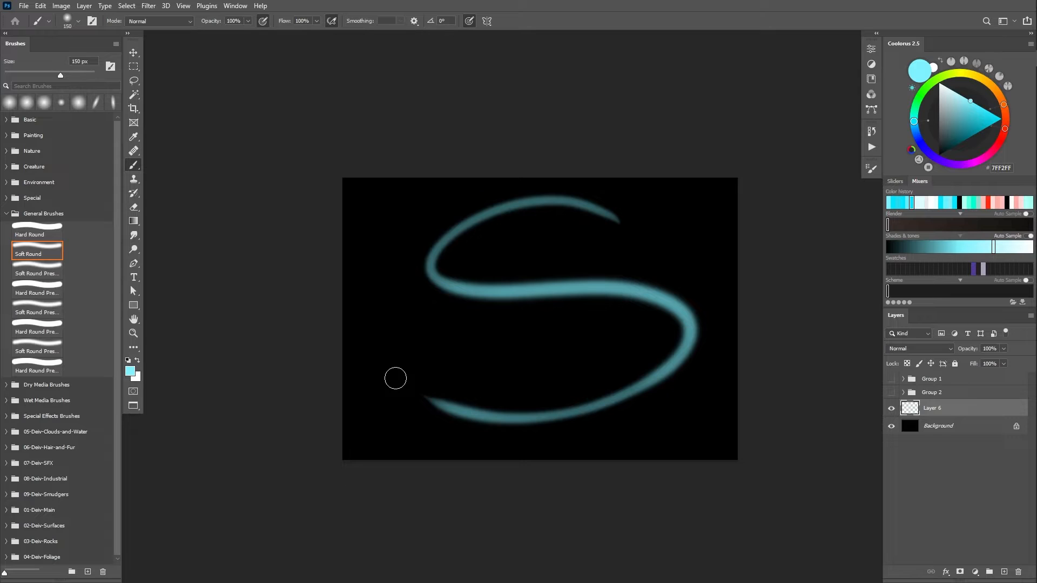
Add Layer 7 and paint wispy cyan strands along the S, extending its tails off the edges
click(1002, 570)
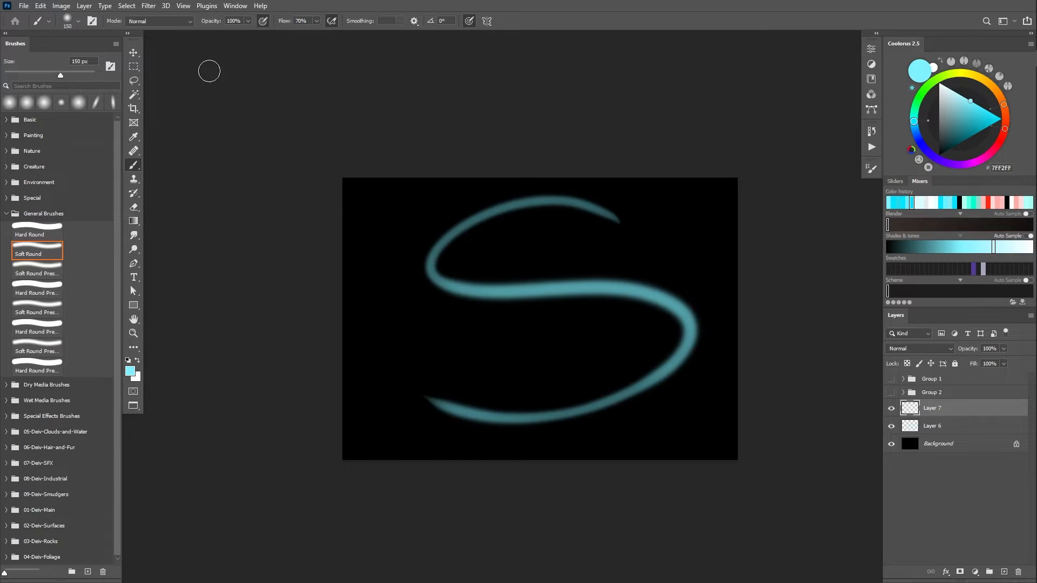
mouse_move(205, 55)
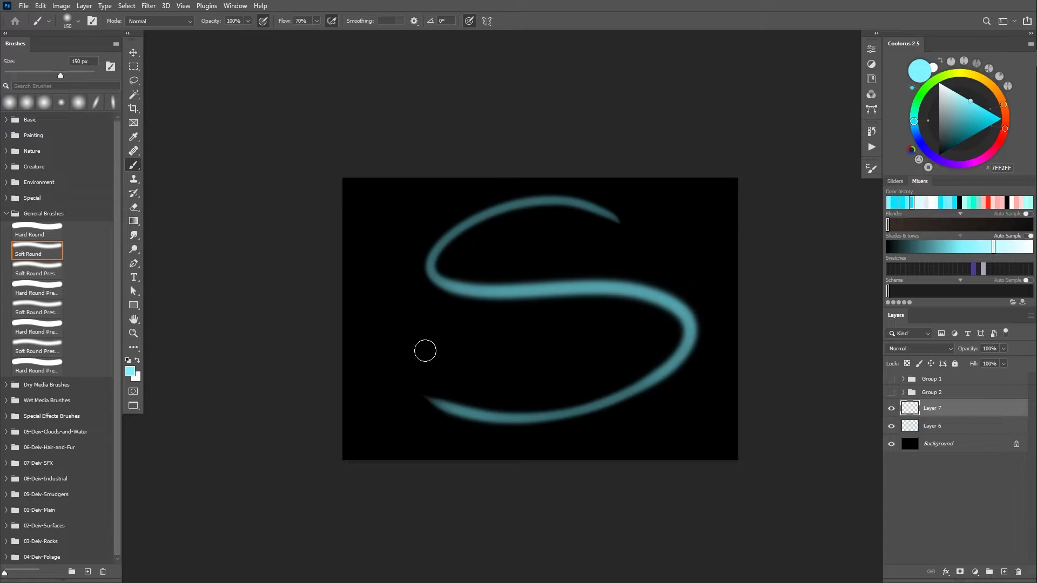
mouse_move(466, 224)
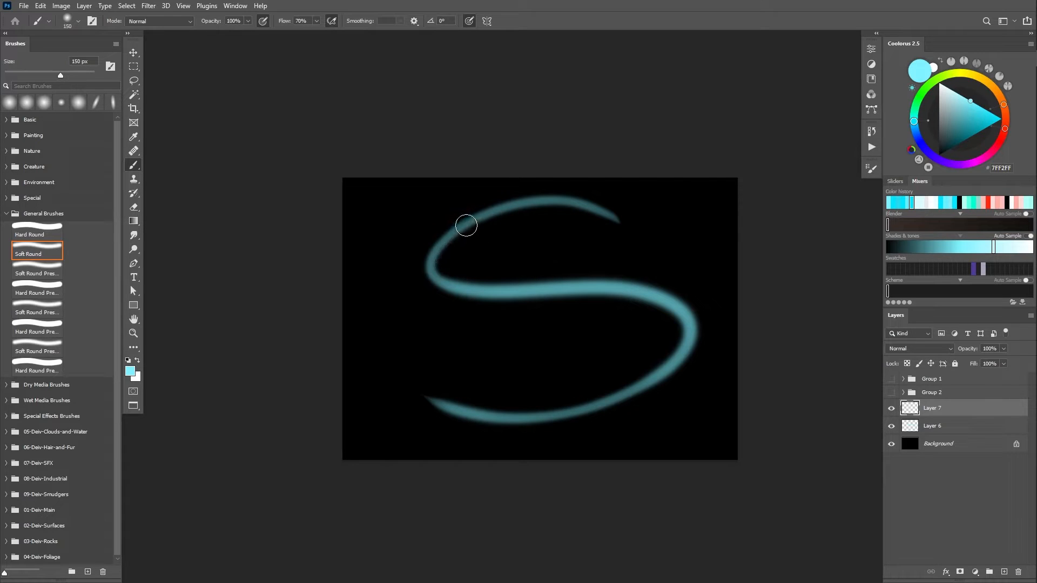
drag(465, 226, 431, 259)
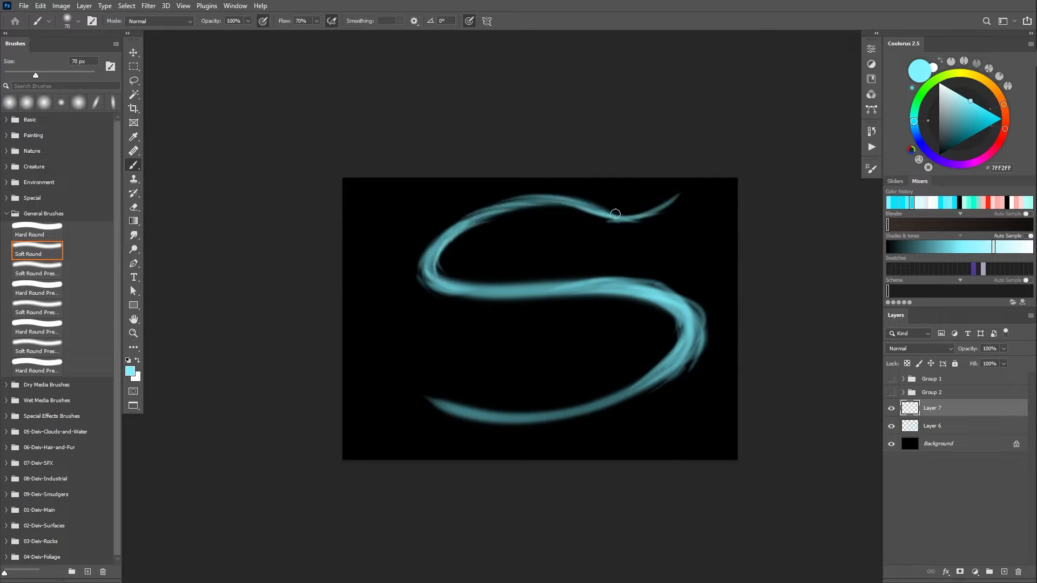
drag(614, 212, 493, 423)
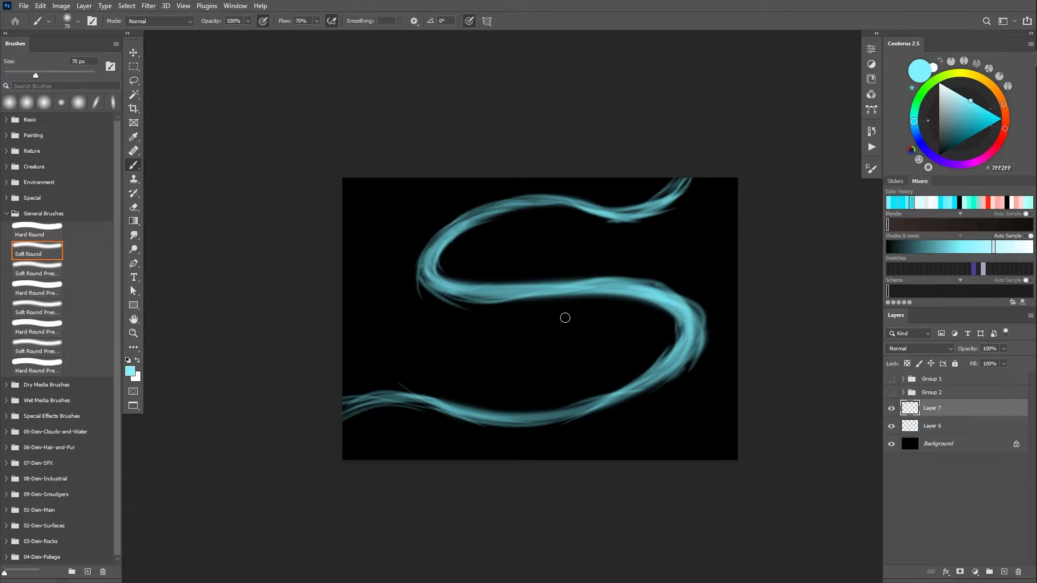
mouse_move(563, 322)
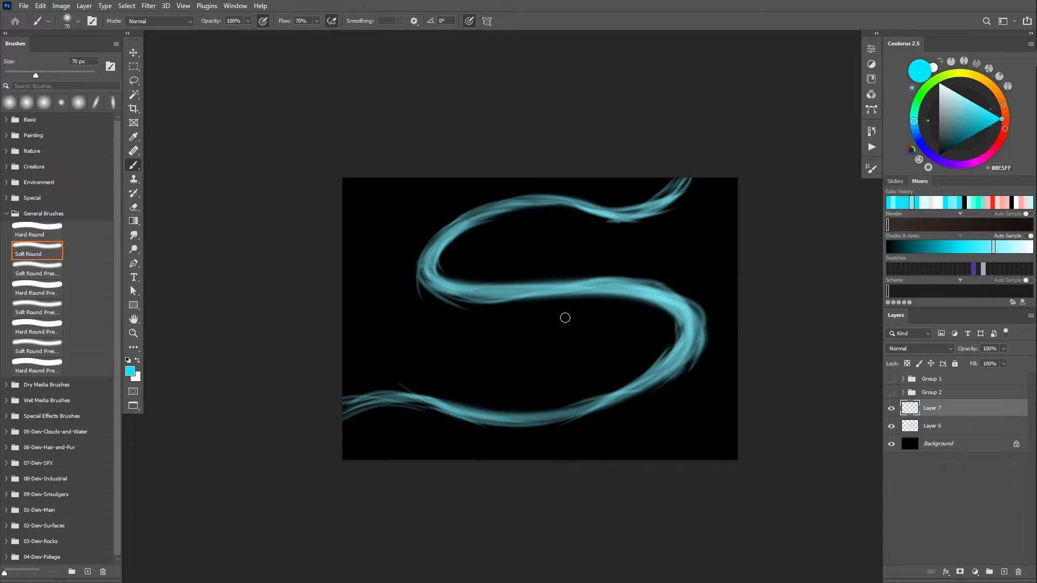
mouse_move(402, 274)
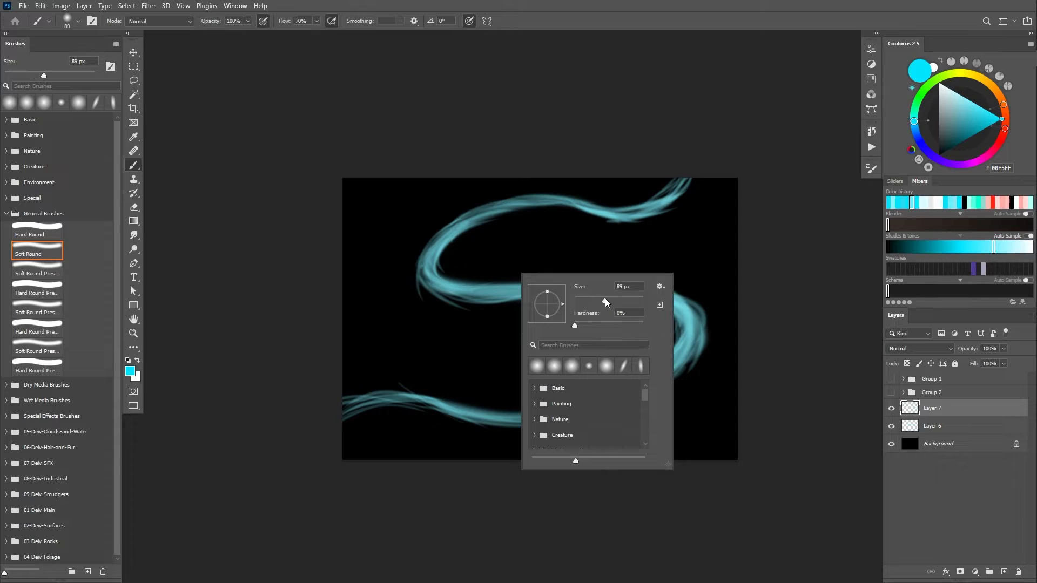
With an 89 px, 50° brush tip, paint thin bright cyan streaks along the S bends and tails
triple_click(627, 287)
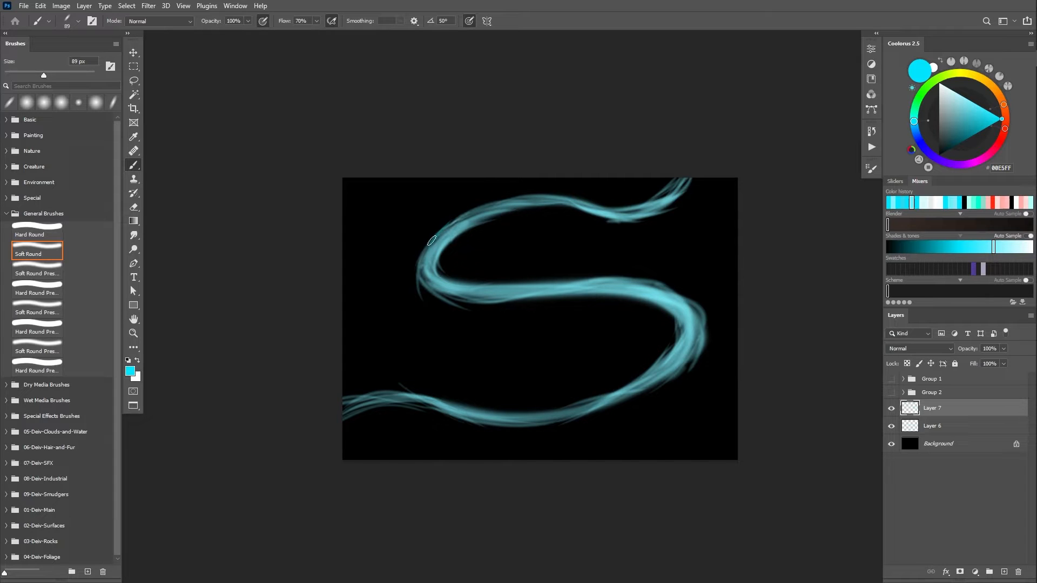
drag(433, 241, 694, 354)
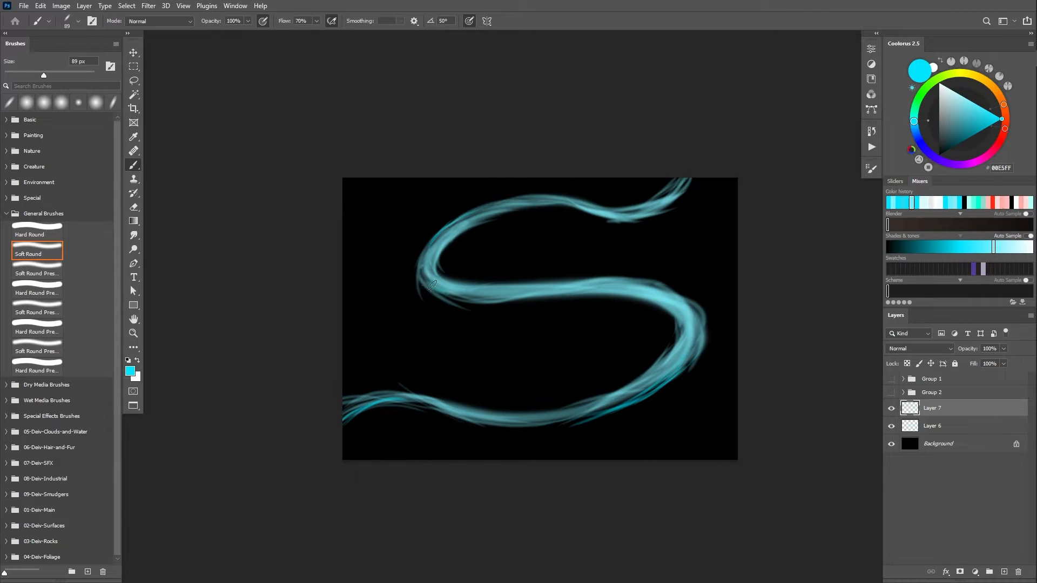
drag(430, 284, 576, 280)
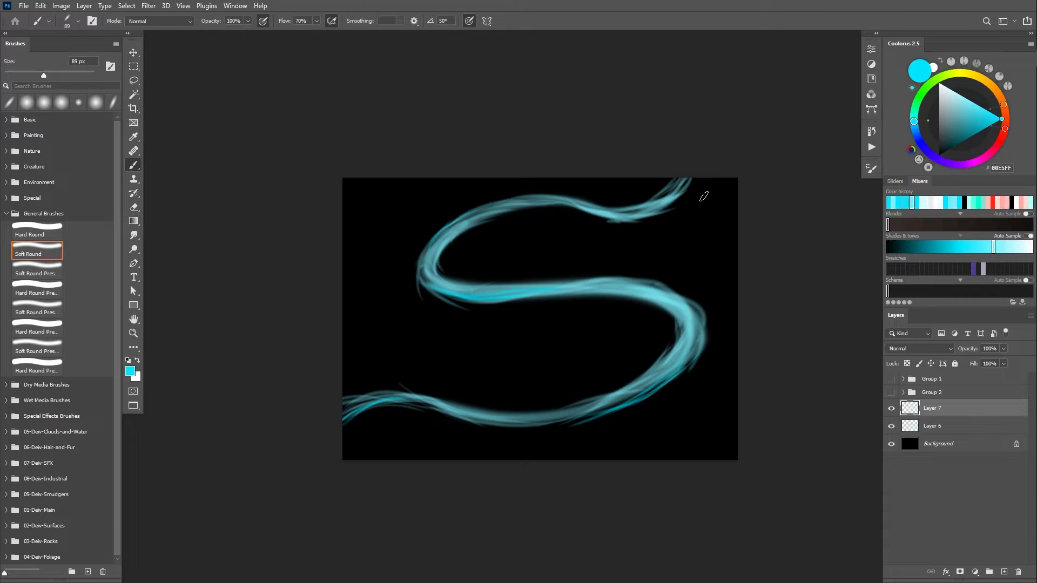
drag(705, 195, 679, 175)
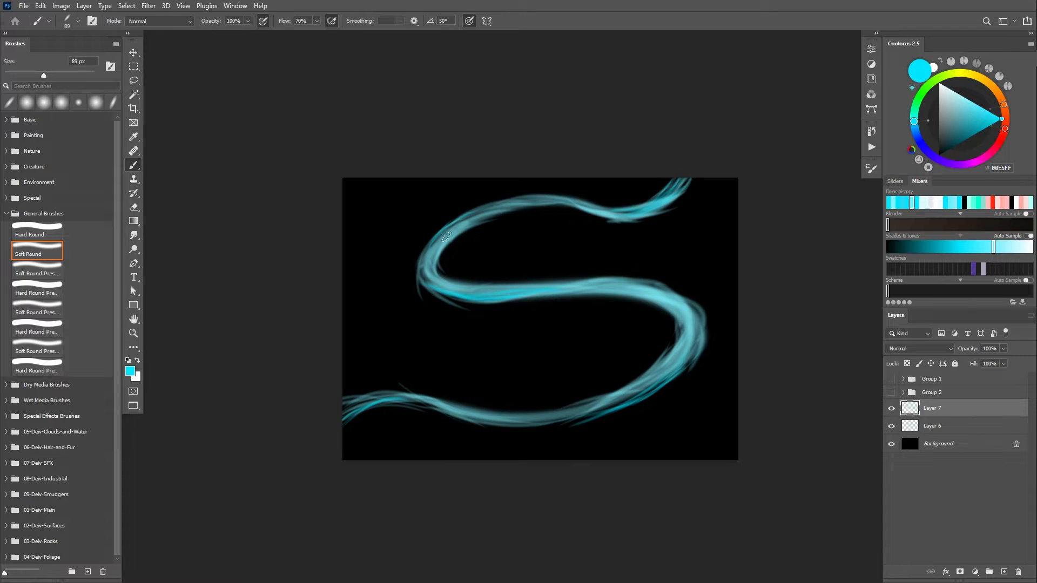
drag(446, 237, 436, 235)
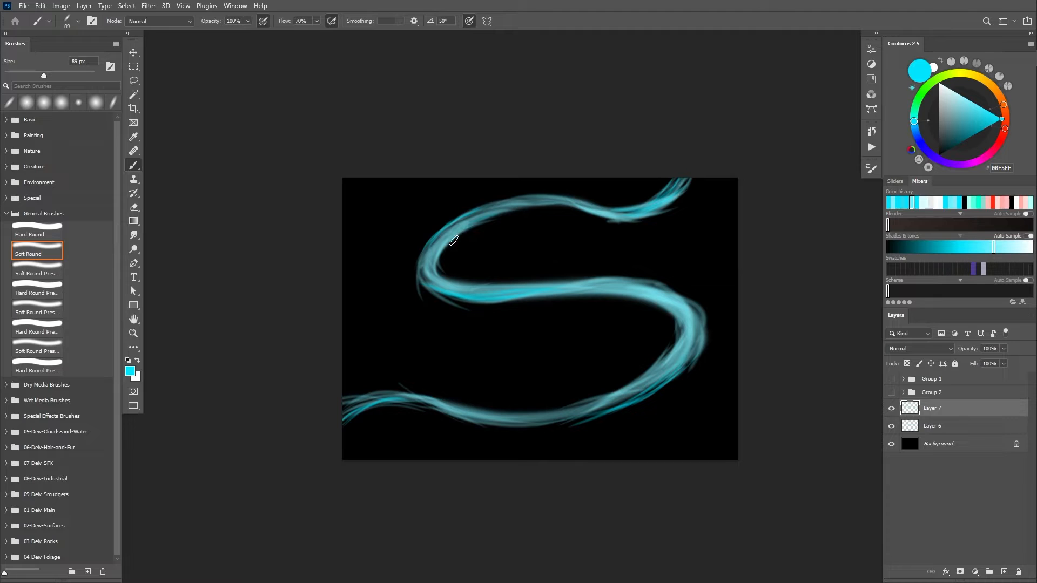
drag(453, 240, 426, 281)
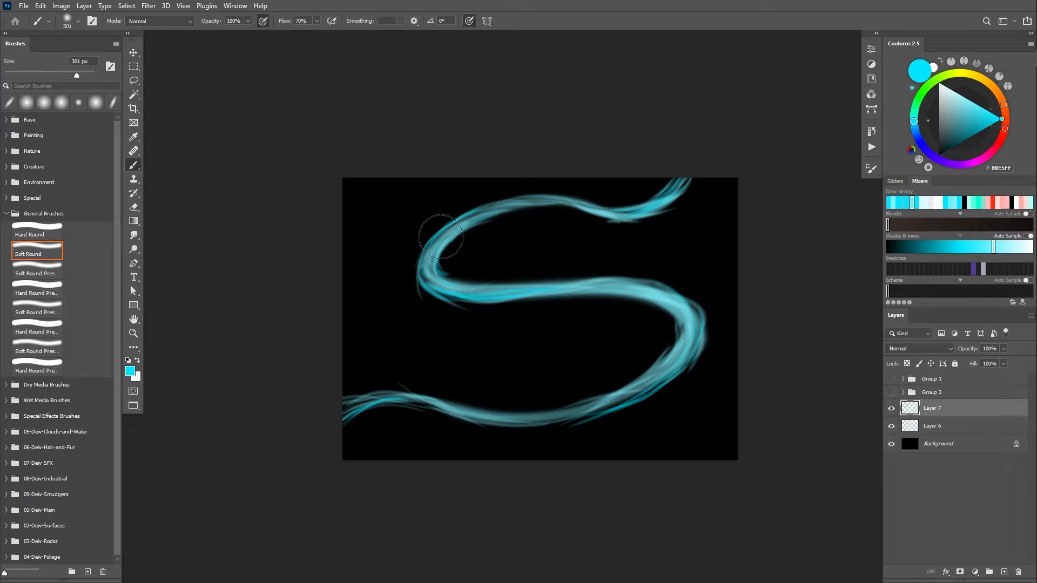
Brush a faint Color Dodge glow (24% opacity, 17% flow, ~300 px) along the S curves and tails
click(162, 21)
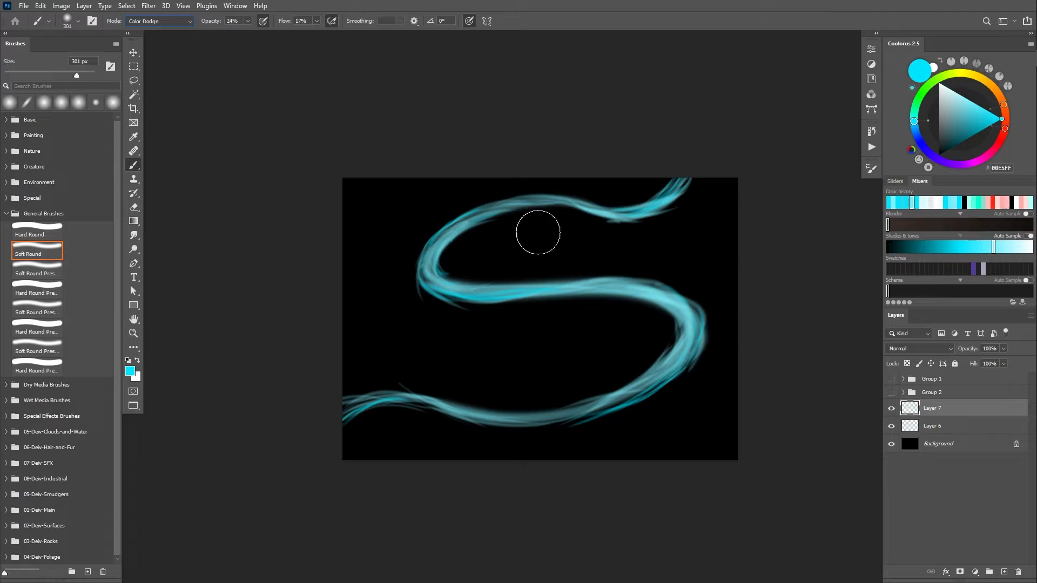
drag(537, 233, 423, 283)
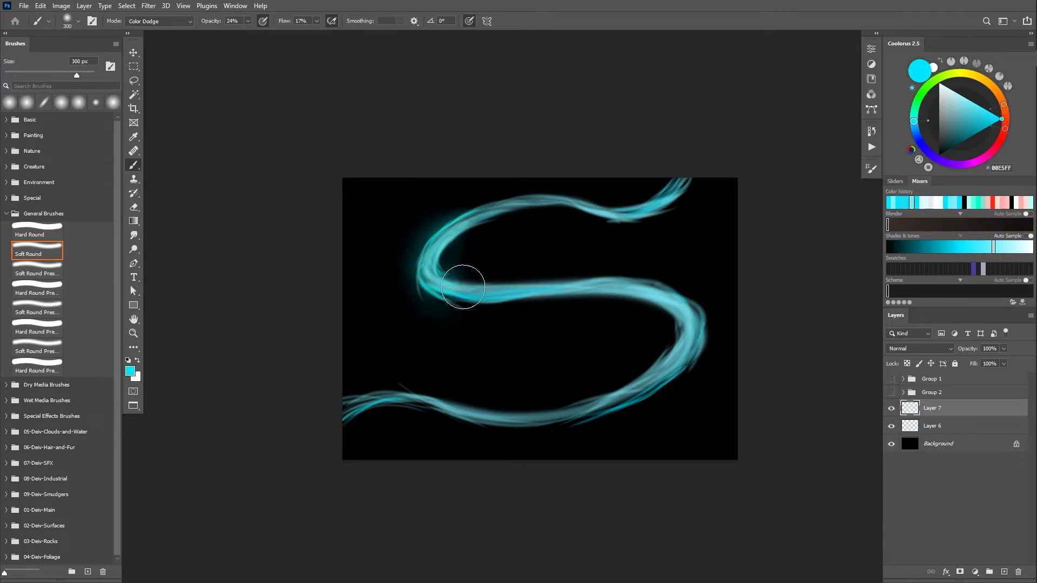
drag(463, 285, 642, 302)
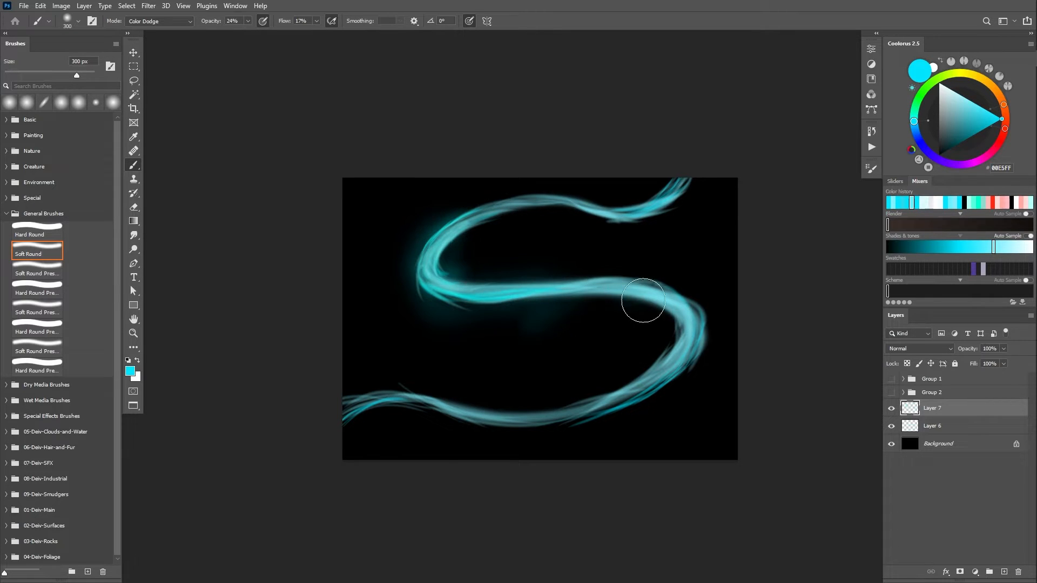
drag(642, 301, 536, 412)
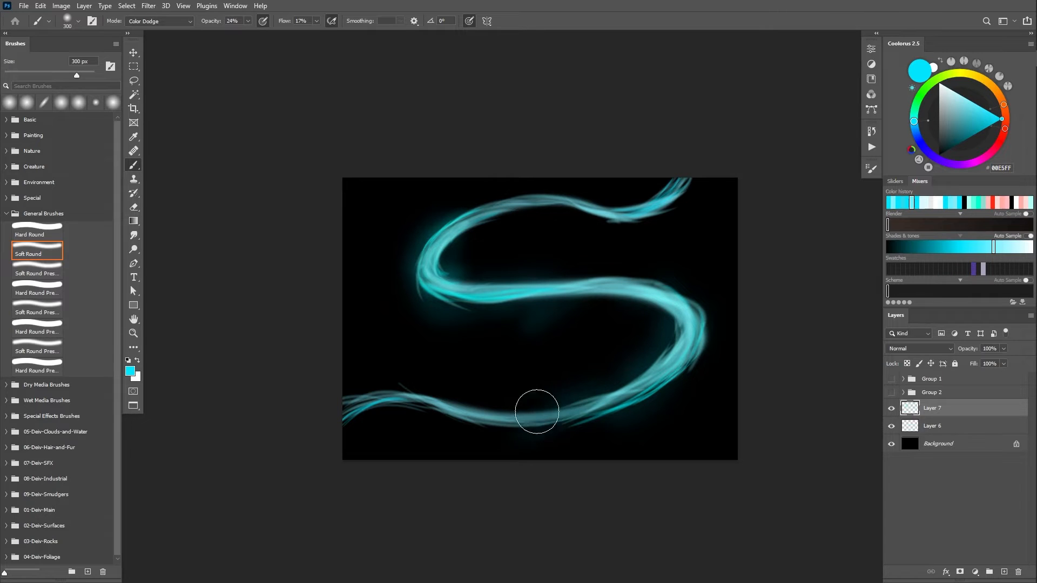
drag(536, 412, 358, 407)
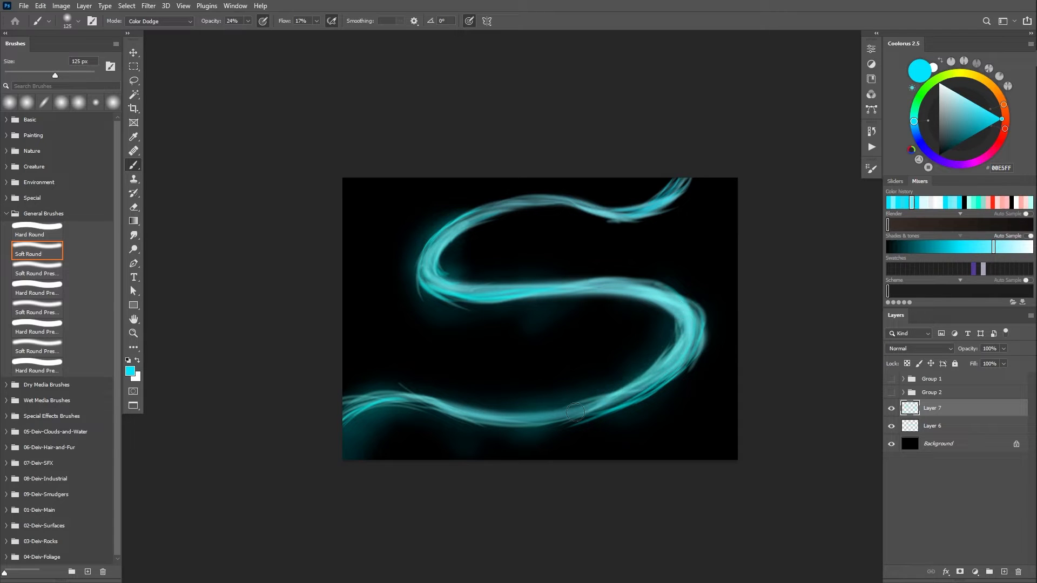
drag(576, 412, 363, 400)
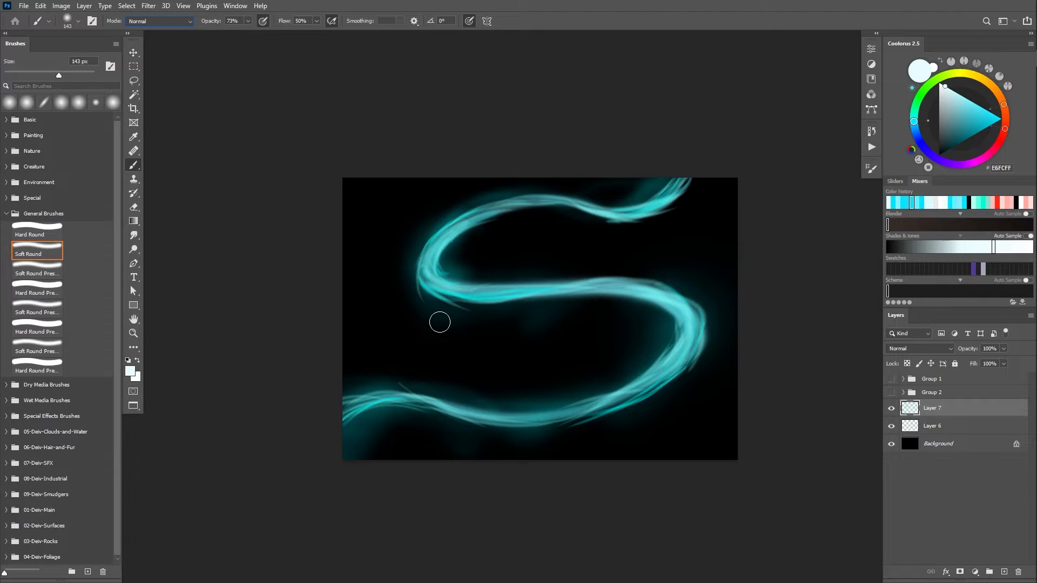
On a new layer paint thin pale strands along the swirl, then pick a brighter cyan for wisps
click(1003, 571)
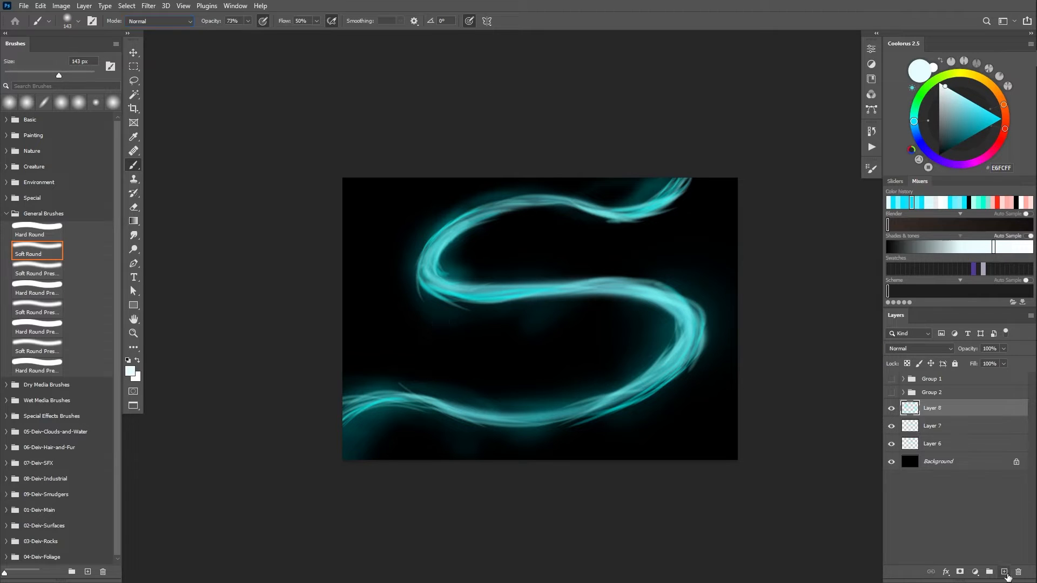
mouse_move(1002, 569)
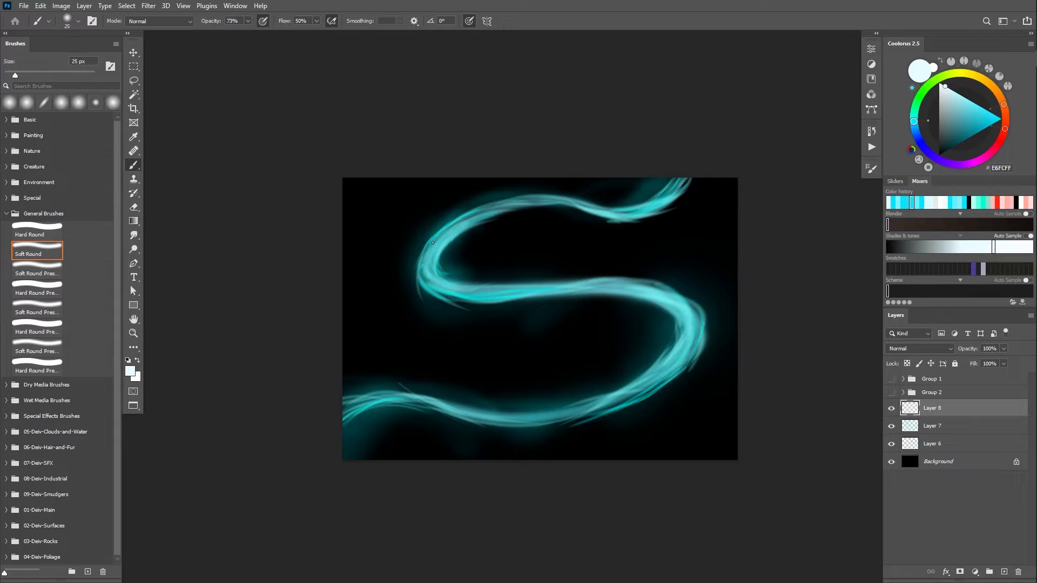
mouse_move(395, 252)
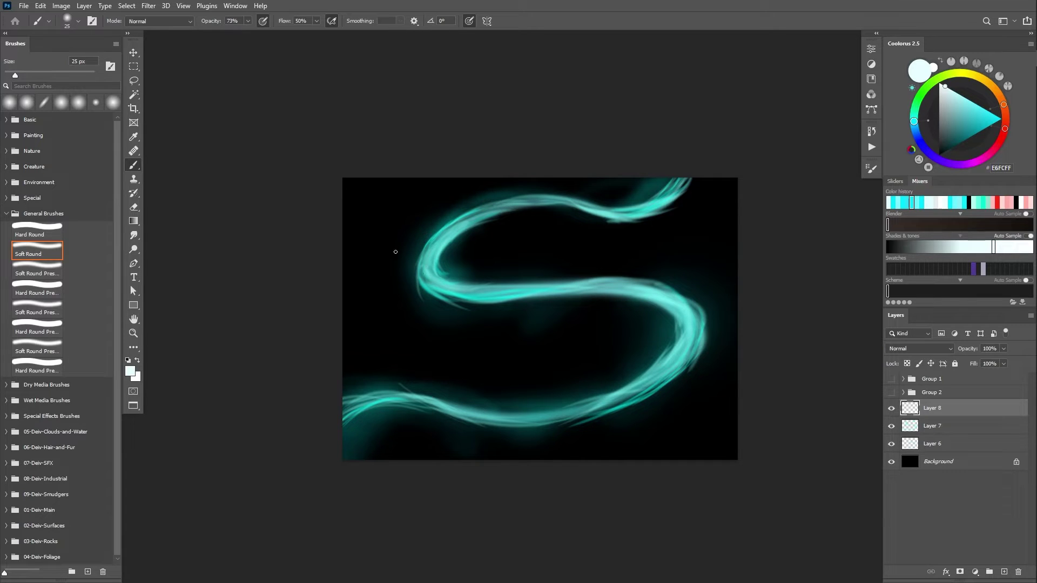
click(300, 21)
text(65)
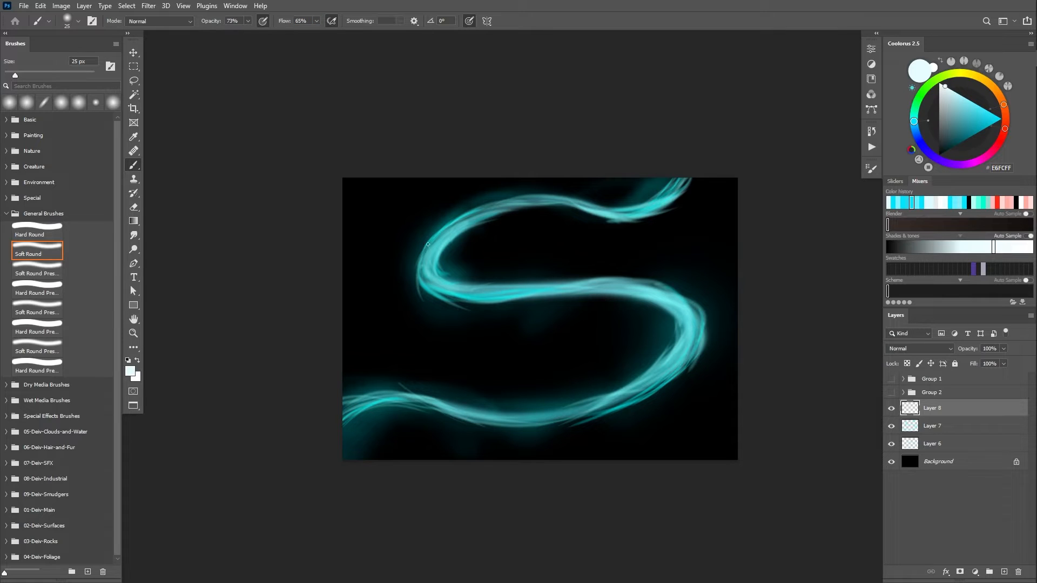
drag(428, 245, 453, 220)
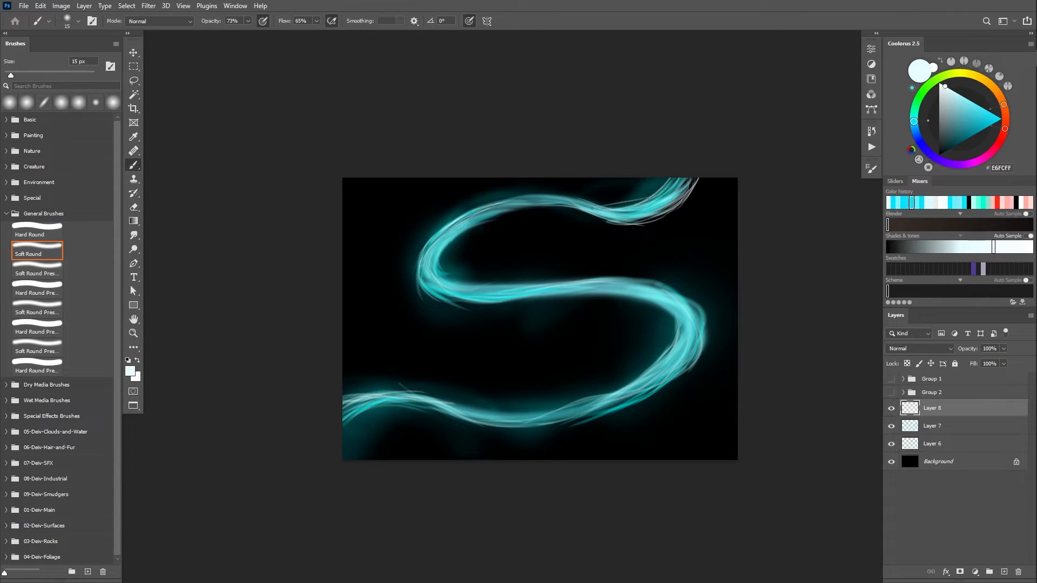
click(975, 114)
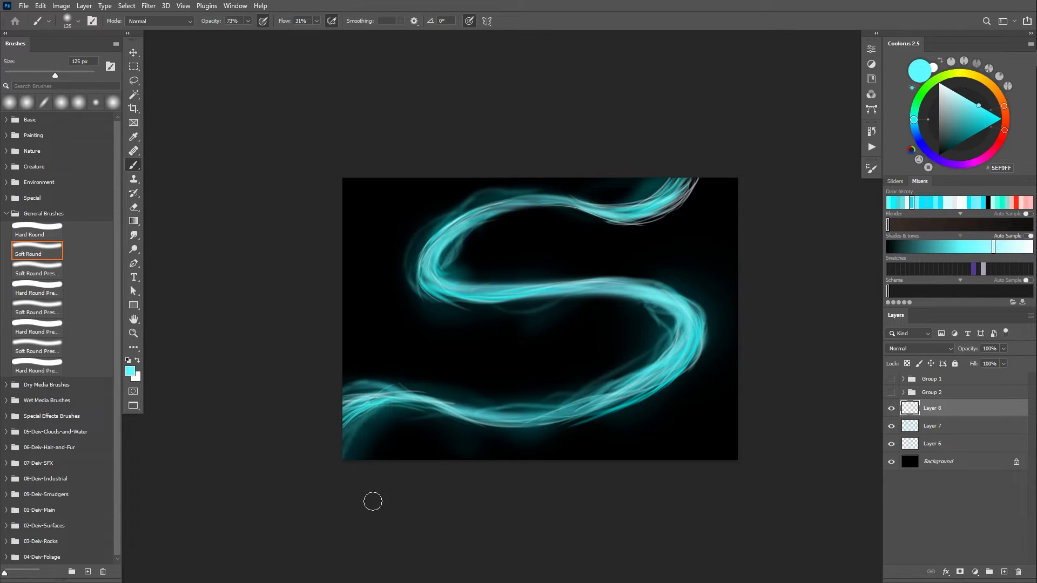
Enlarge the brush to a huge soft size and set it to Color Dodge at 32% opacity
drag(54, 75, 90, 76)
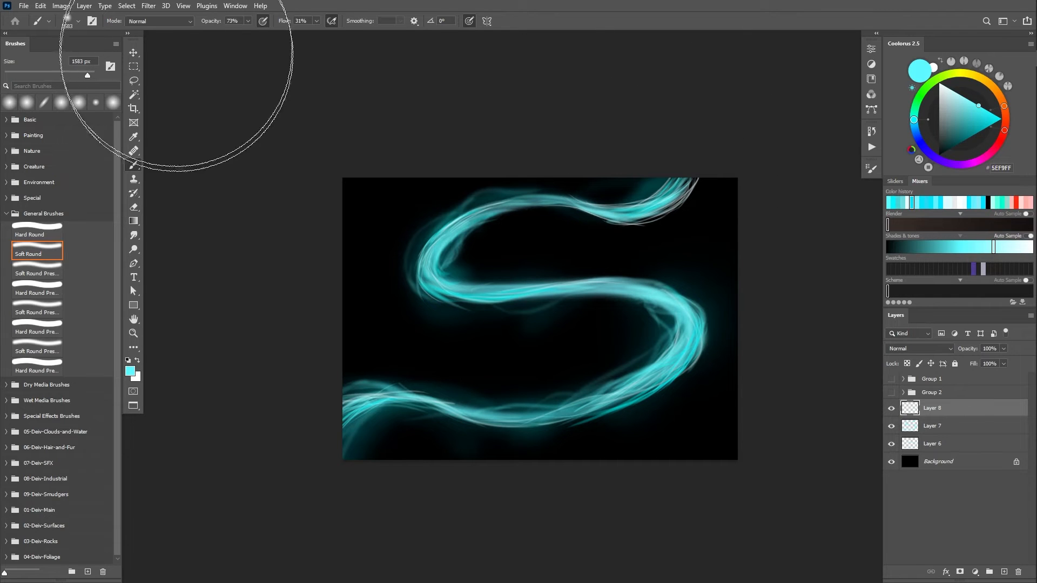
click(162, 21)
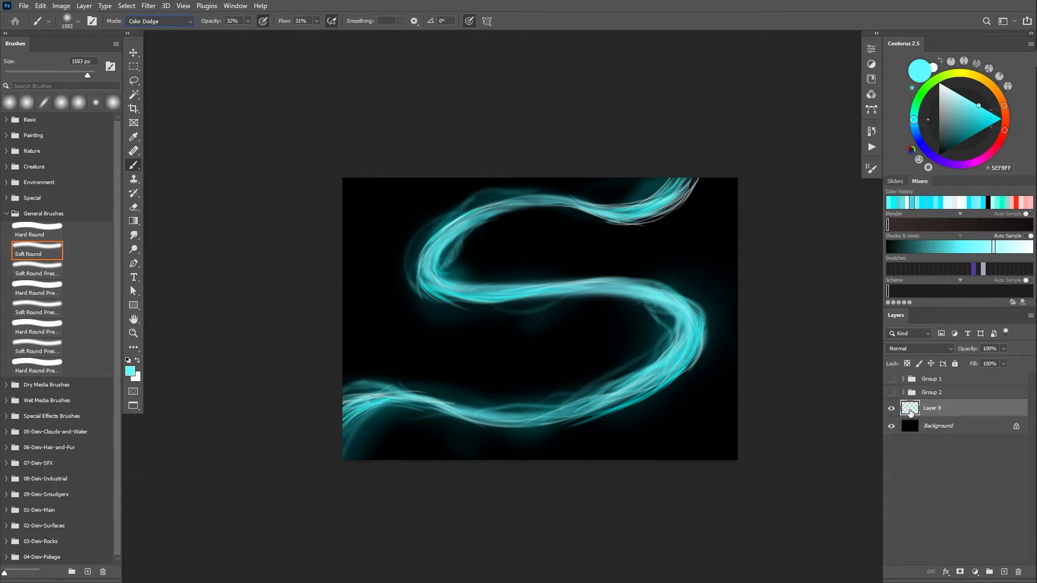
mouse_move(508, 336)
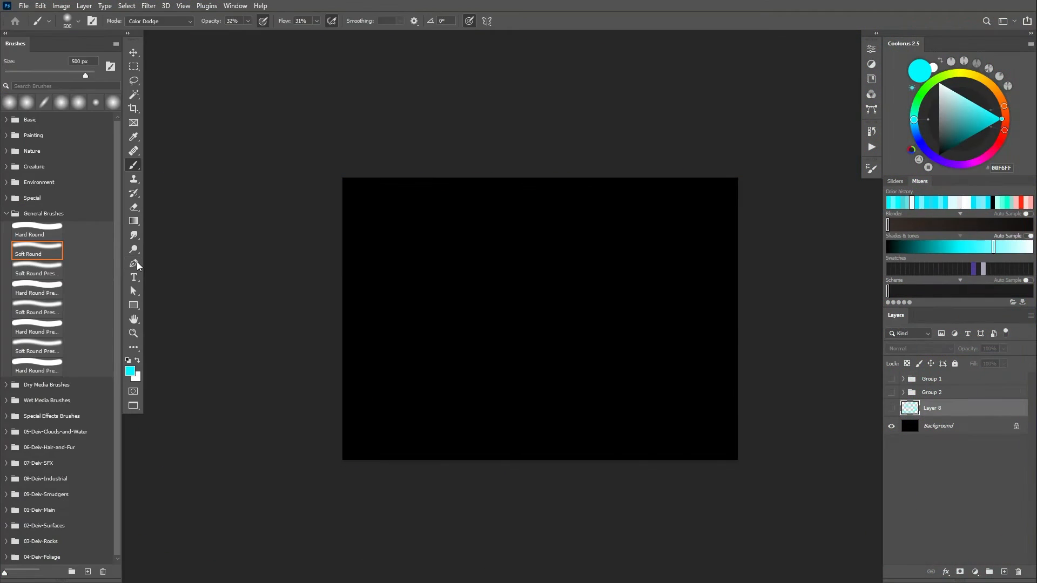
Draw a sweeping S-like Pen path across the black canvas, shaping its tail handles
click(133, 264)
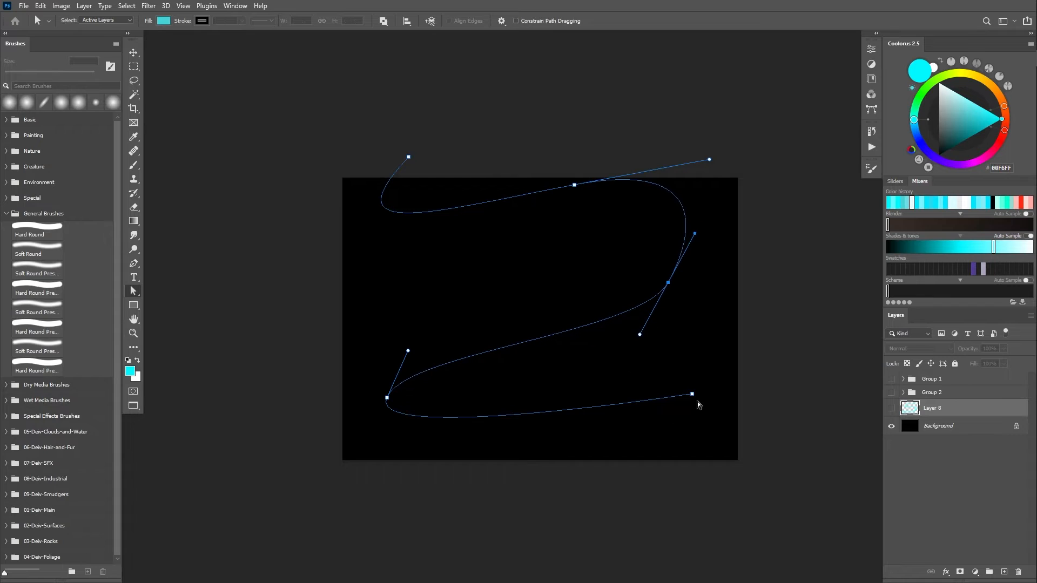
drag(692, 393, 613, 407)
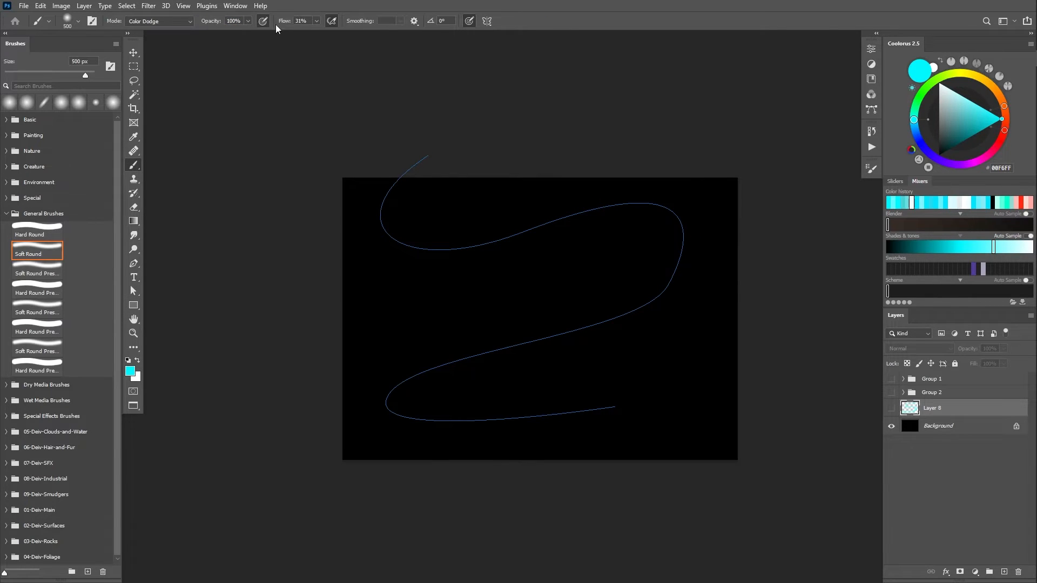
Set the brush to Normal mode at 100% opacity with Flow lowered to 75%
click(162, 21)
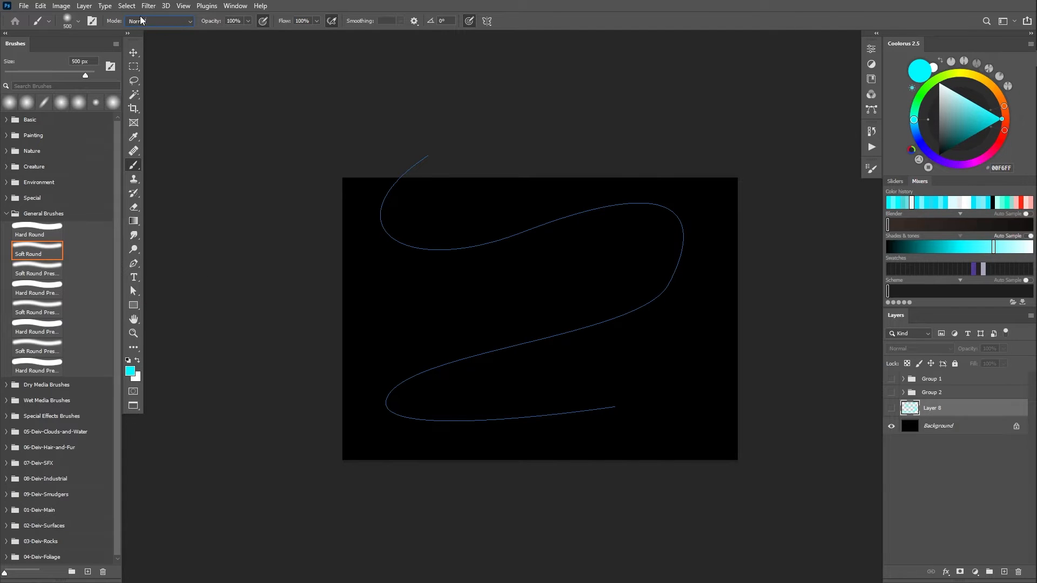
mouse_move(285, 24)
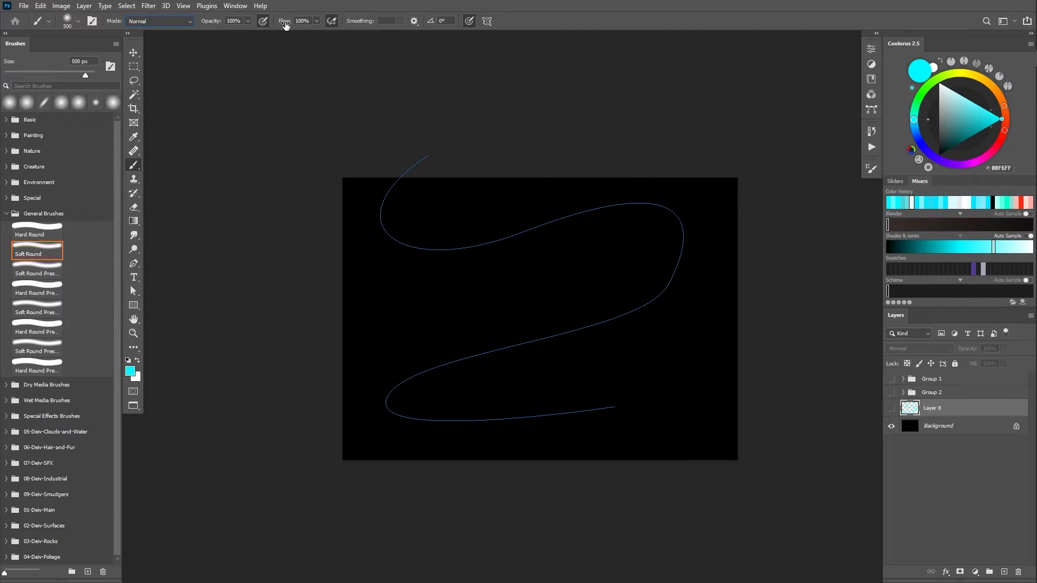
click(302, 21)
text(75)
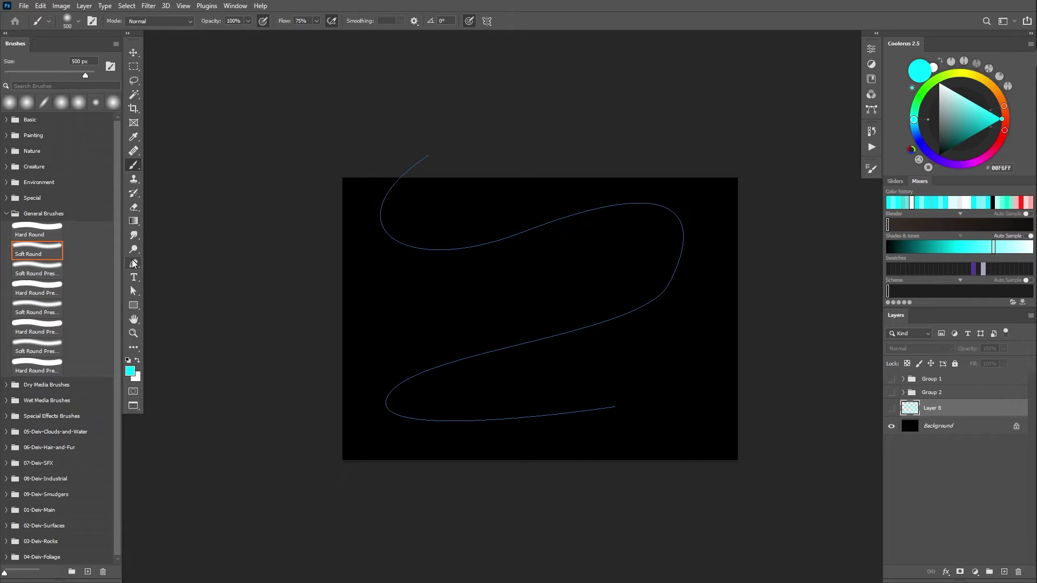
Stroke the path with the soft cyan Brush using Simulate Pressure for tapered ends
right_click(521, 231)
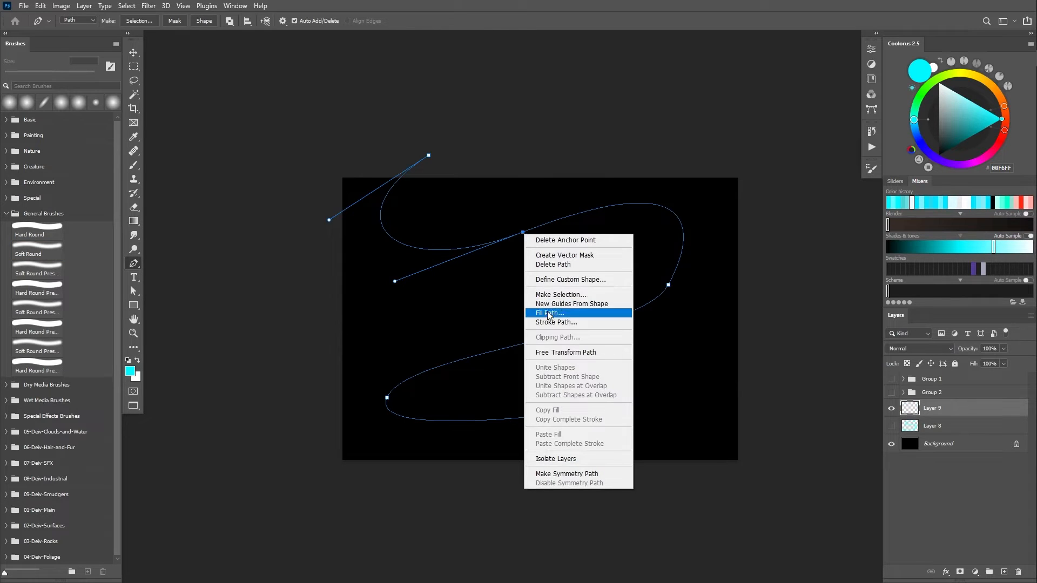
click(555, 322)
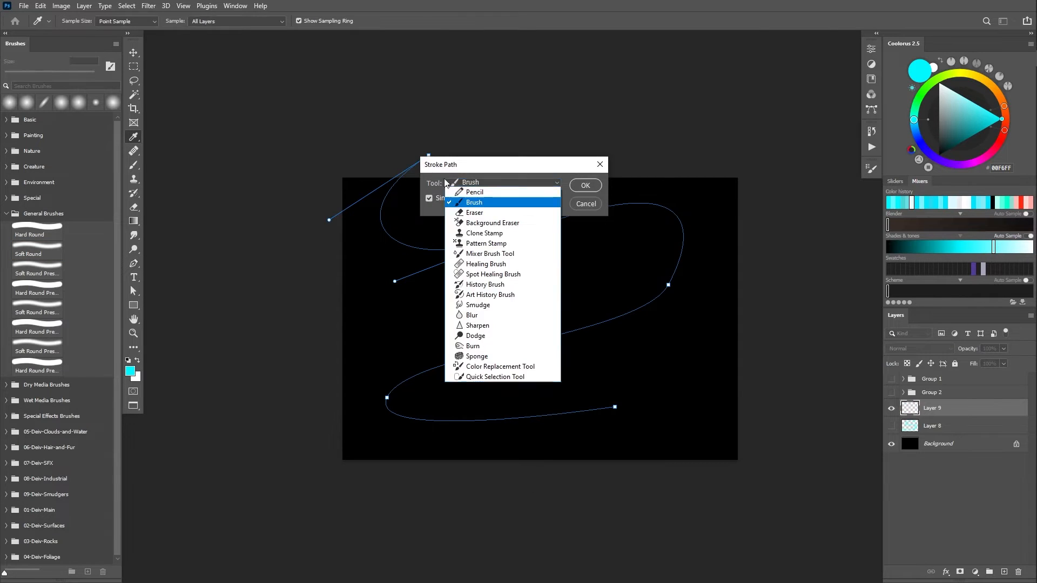
mouse_move(495, 327)
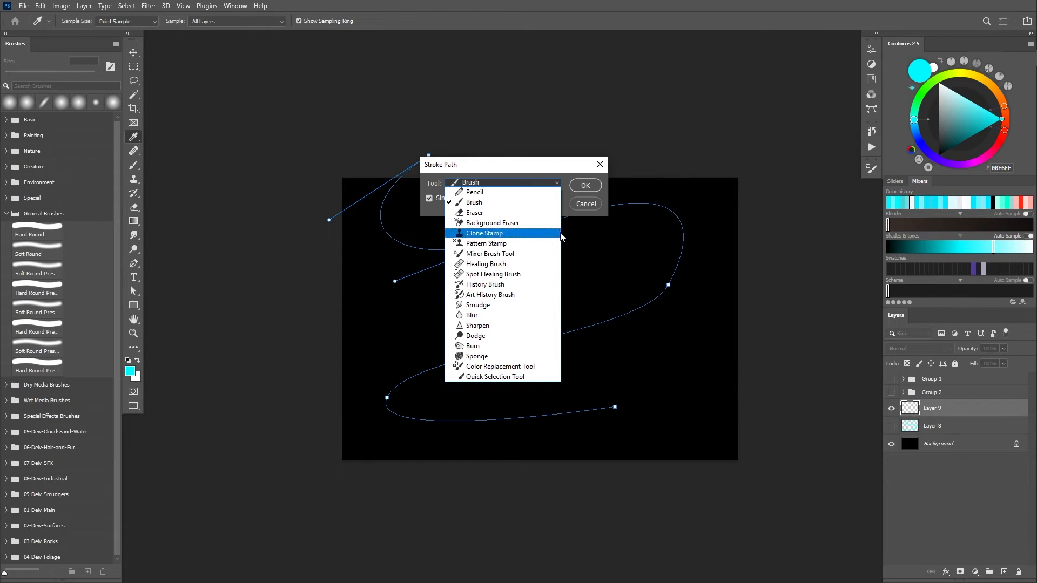
click(474, 202)
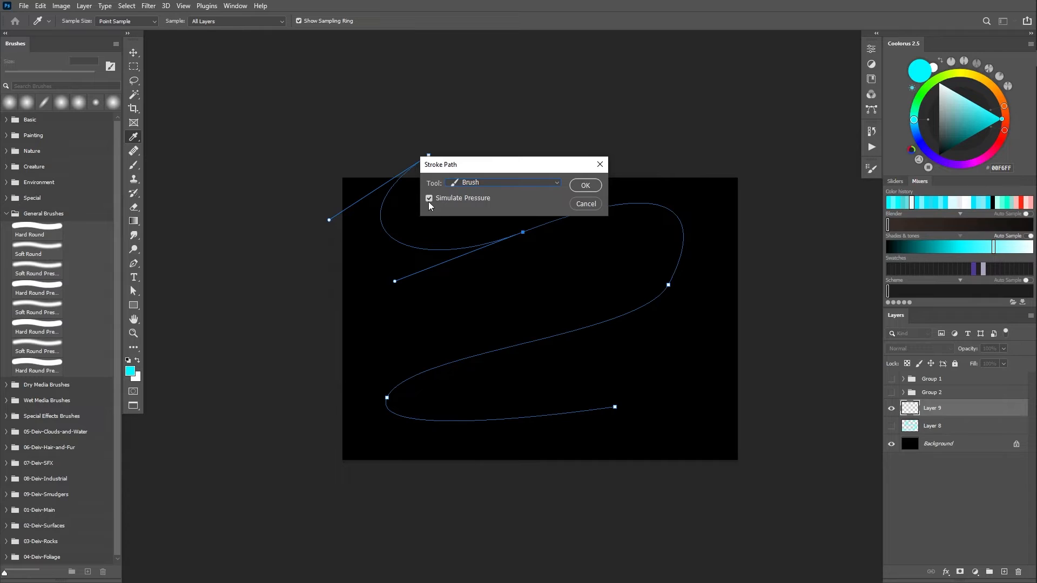
click(585, 203)
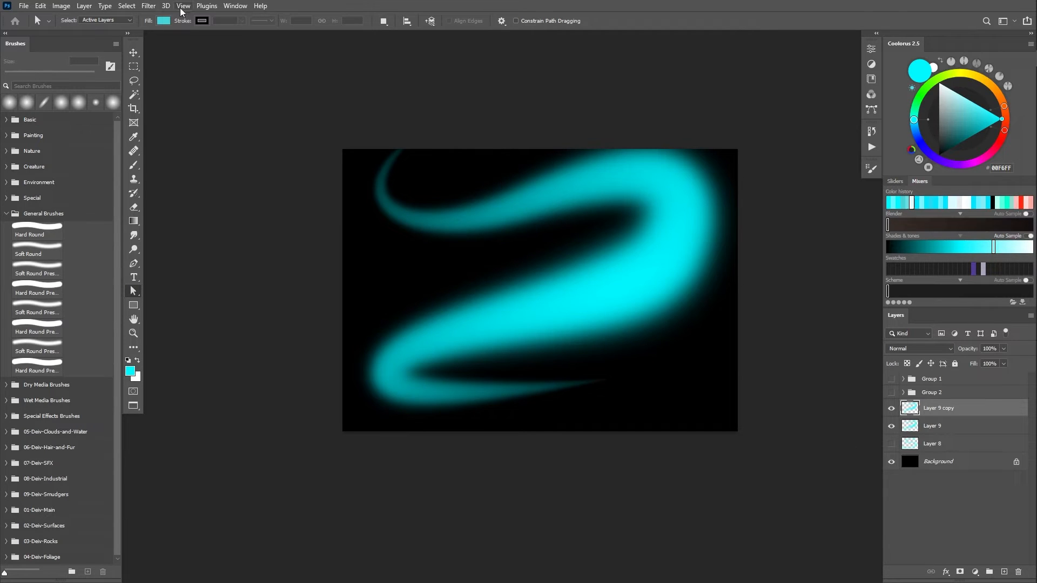
Apply a Gaussian Blur of about 55 px to Layer 9 copy so the cyan S spreads into glow
click(148, 5)
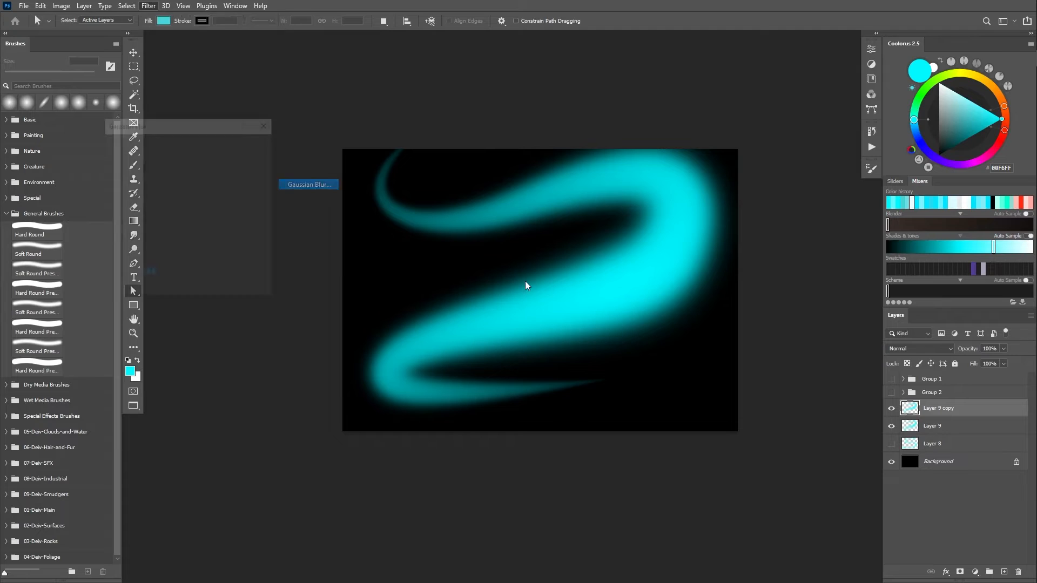
click(308, 183)
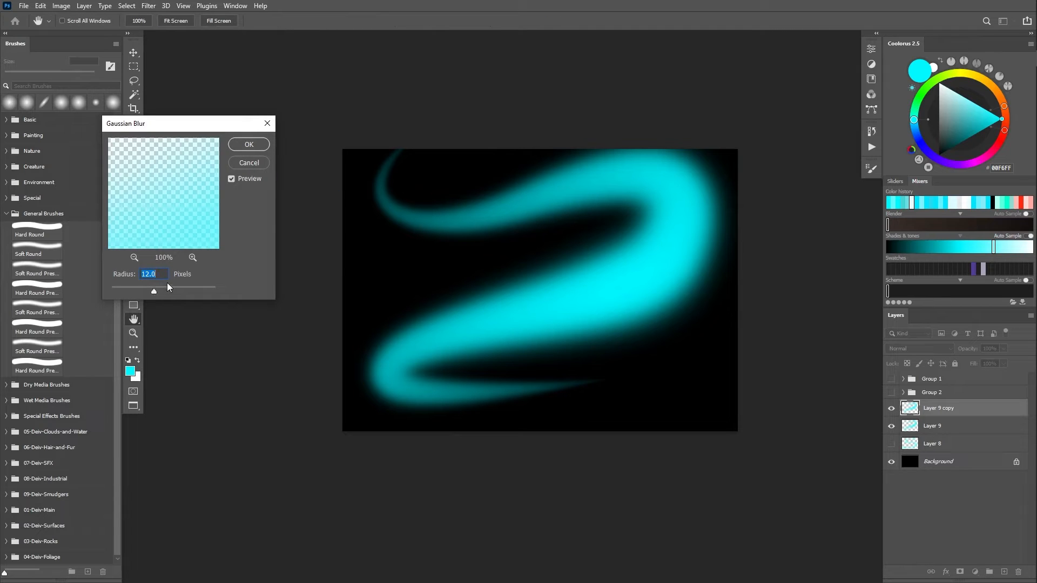
drag(153, 290, 171, 291)
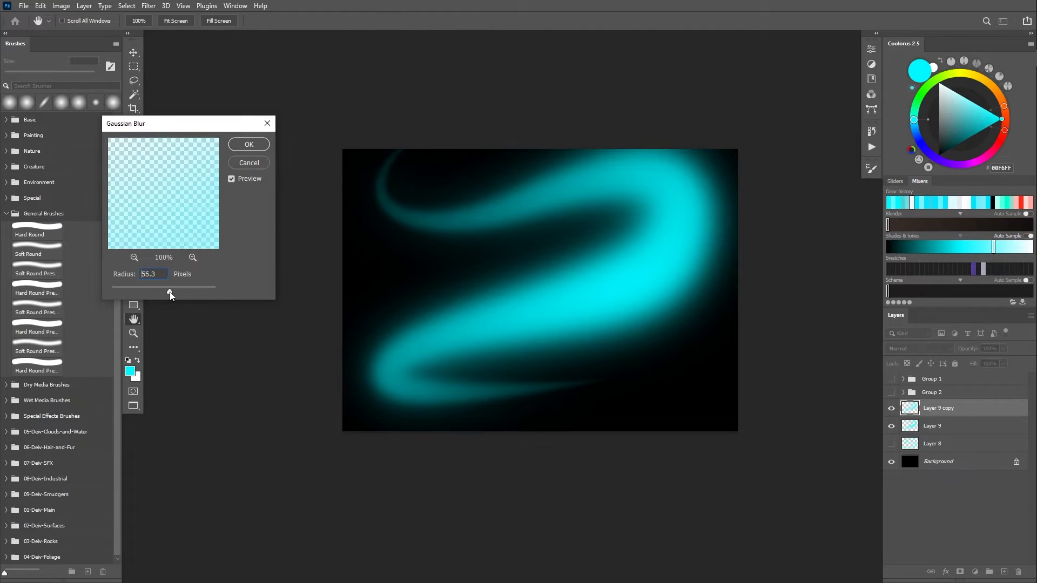
drag(170, 286, 157, 286)
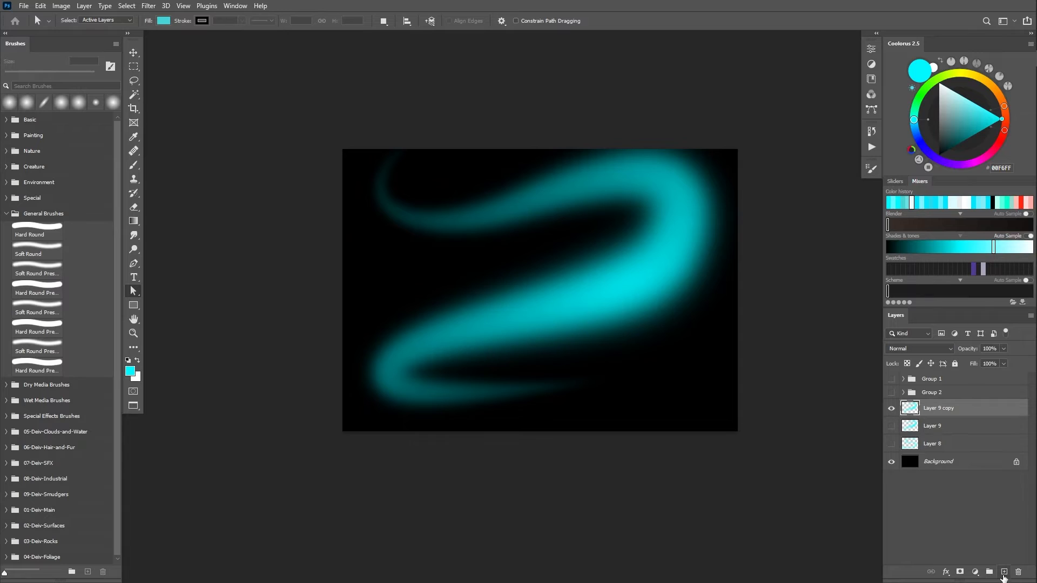
On a new layer, paint pale cyan highlights along the swirl's lower and upper curves within the stroke selection
click(1003, 571)
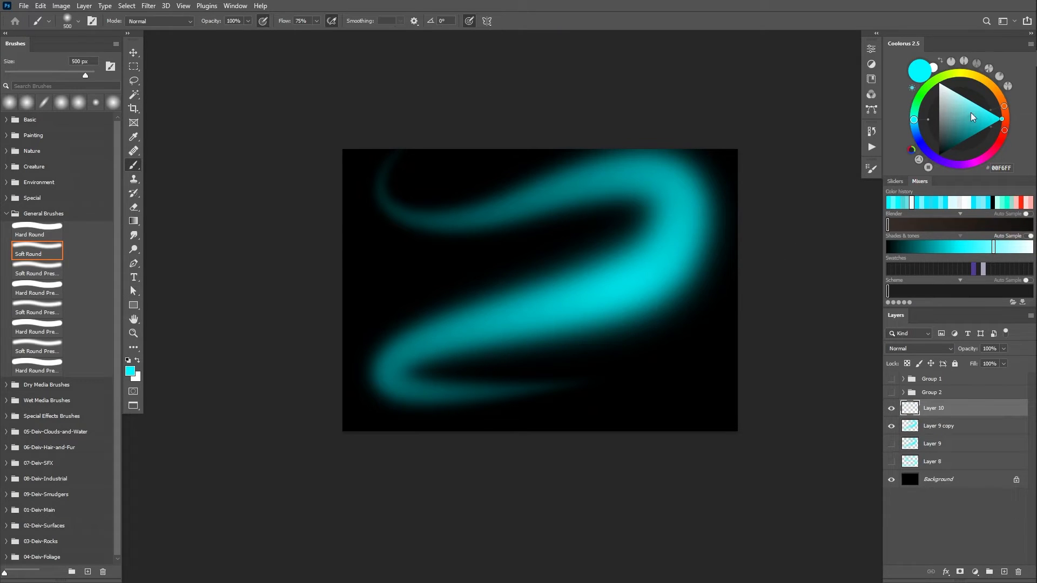
click(952, 91)
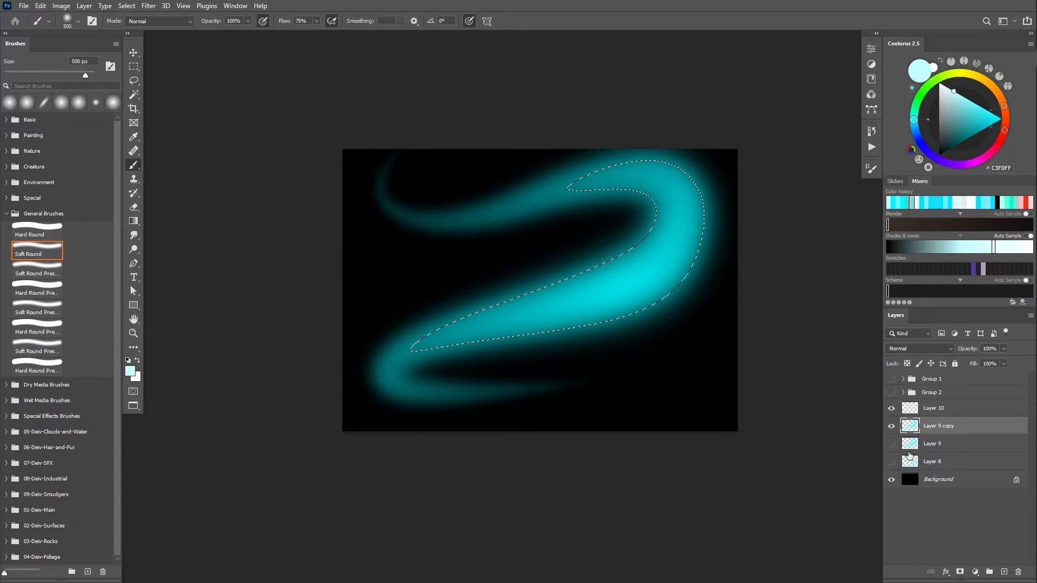
click(943, 408)
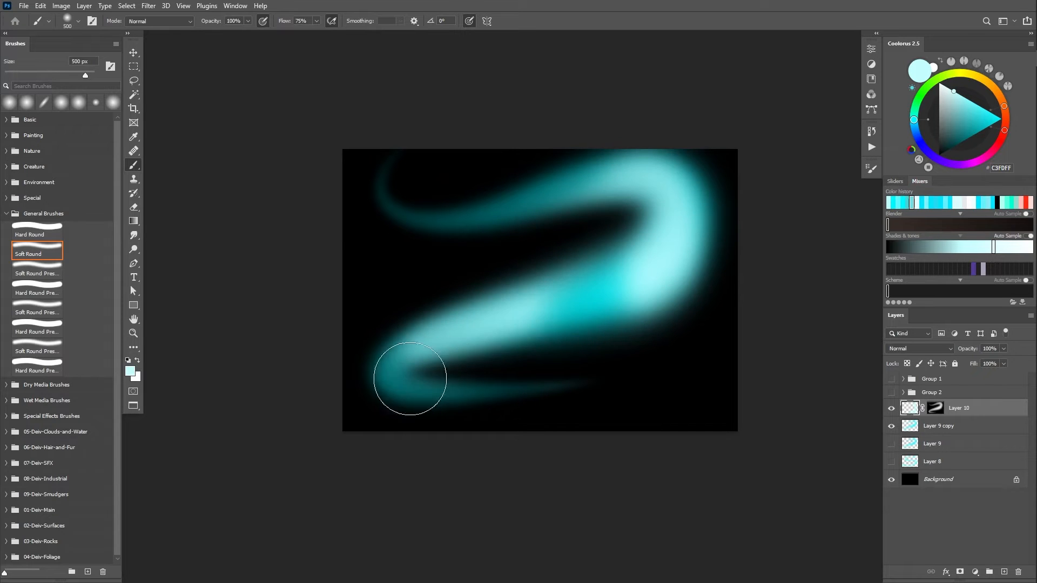
drag(410, 379, 670, 156)
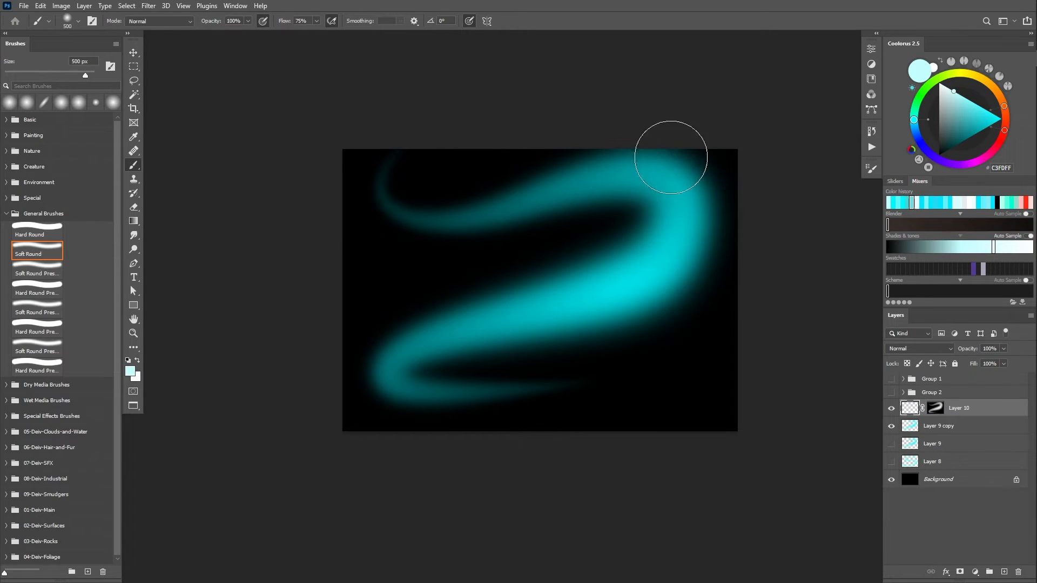
drag(670, 158, 569, 376)
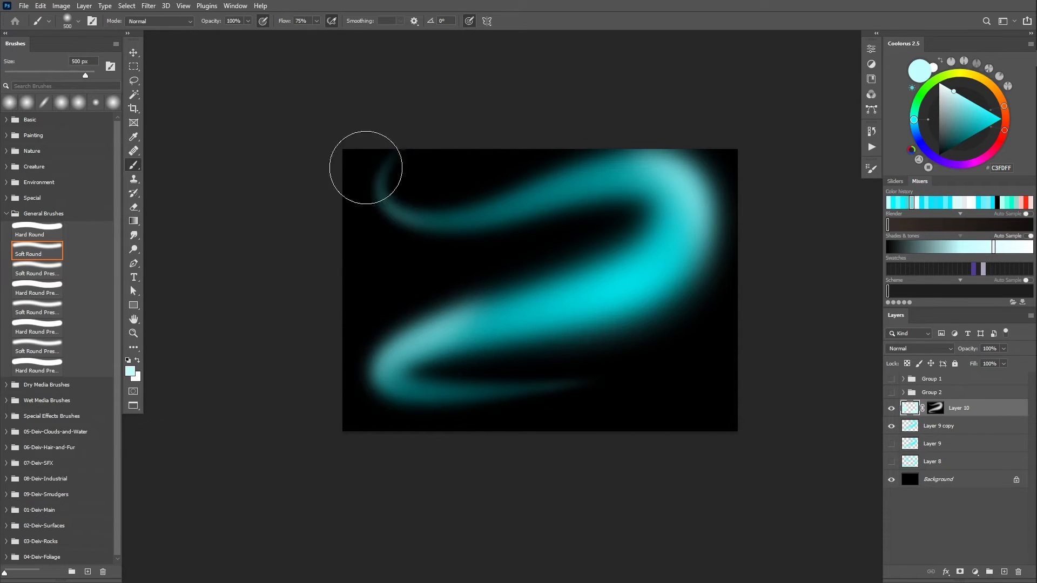
mouse_move(534, 417)
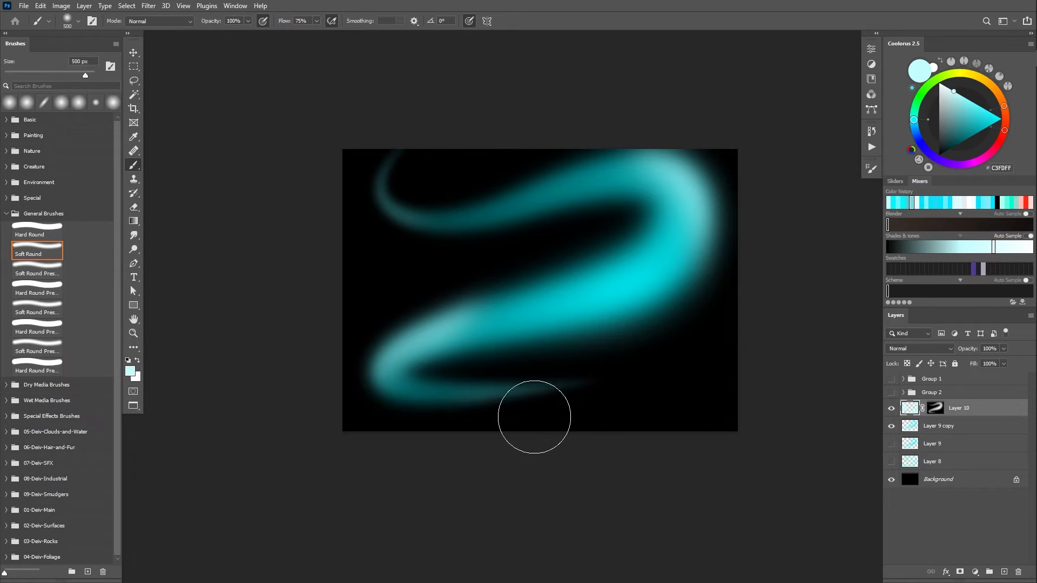
mouse_move(638, 488)
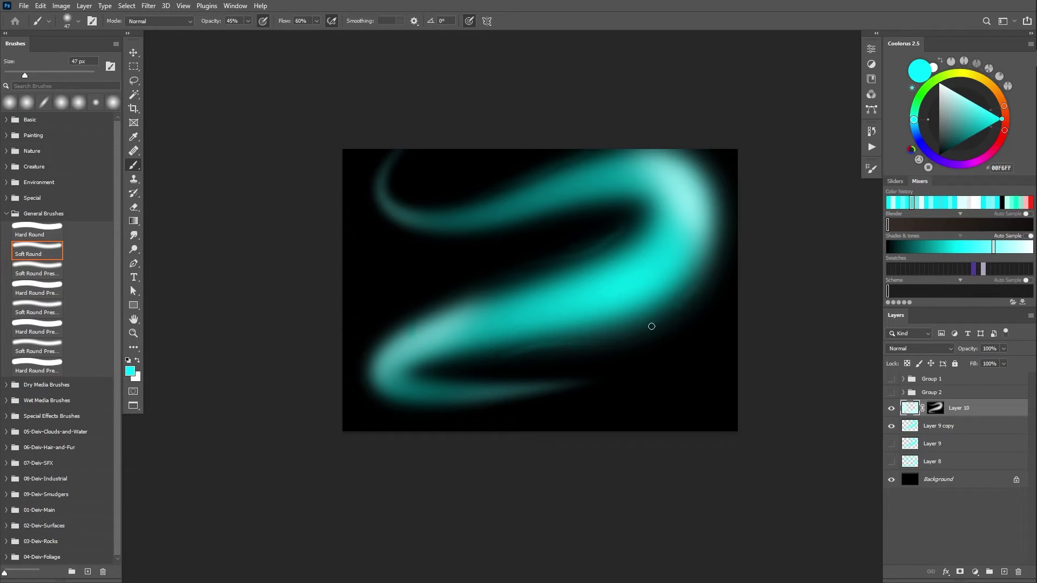
Mask away part of the swirl's edge and trim its lower-left tail with black on Layer 10's mask
drag(651, 326, 724, 195)
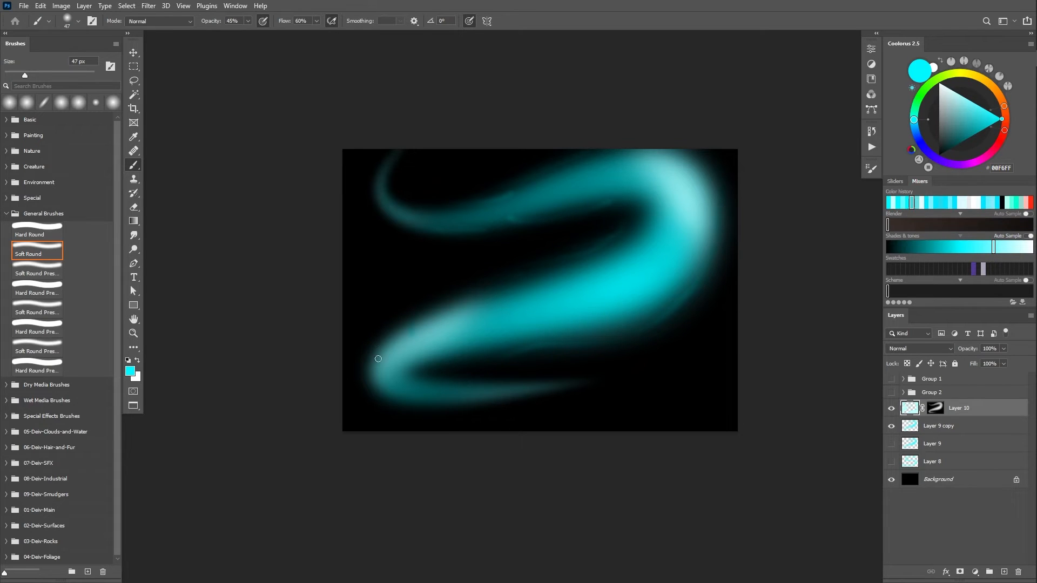
drag(378, 358, 485, 405)
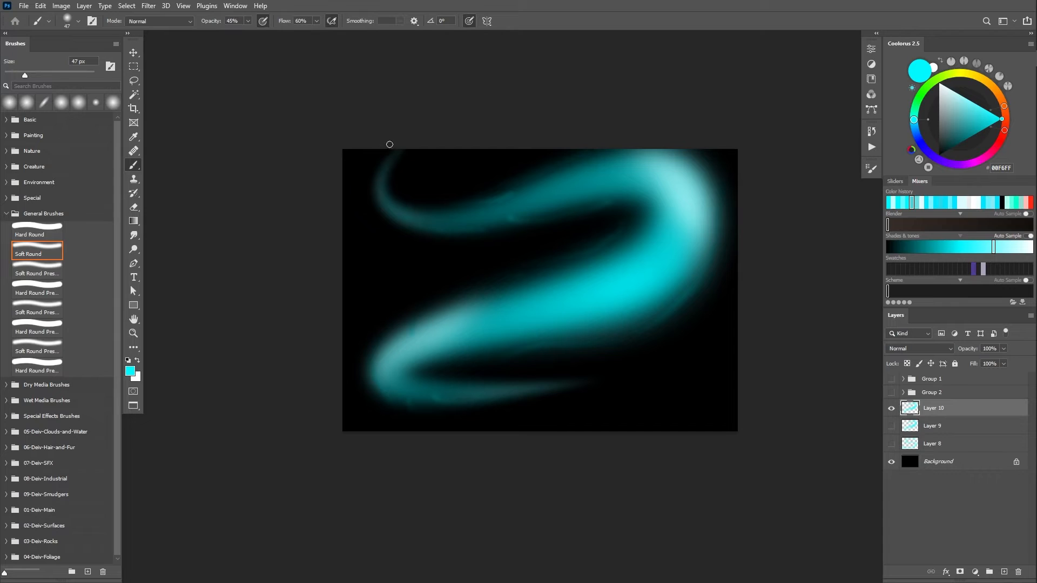
Soften the merged swirl layer with a Gaussian Blur of about 3.1 px
click(162, 5)
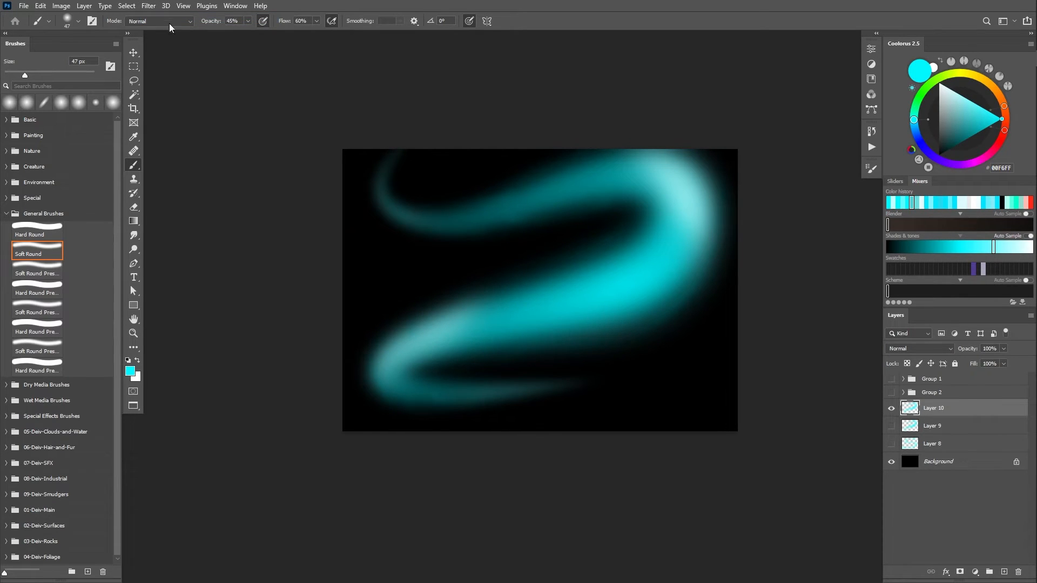
click(158, 5)
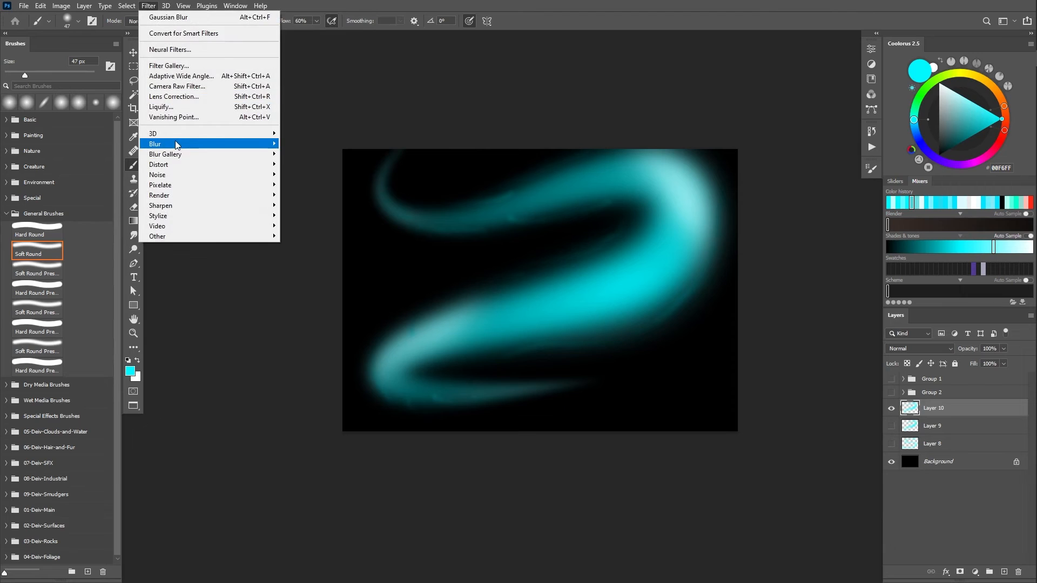
click(172, 19)
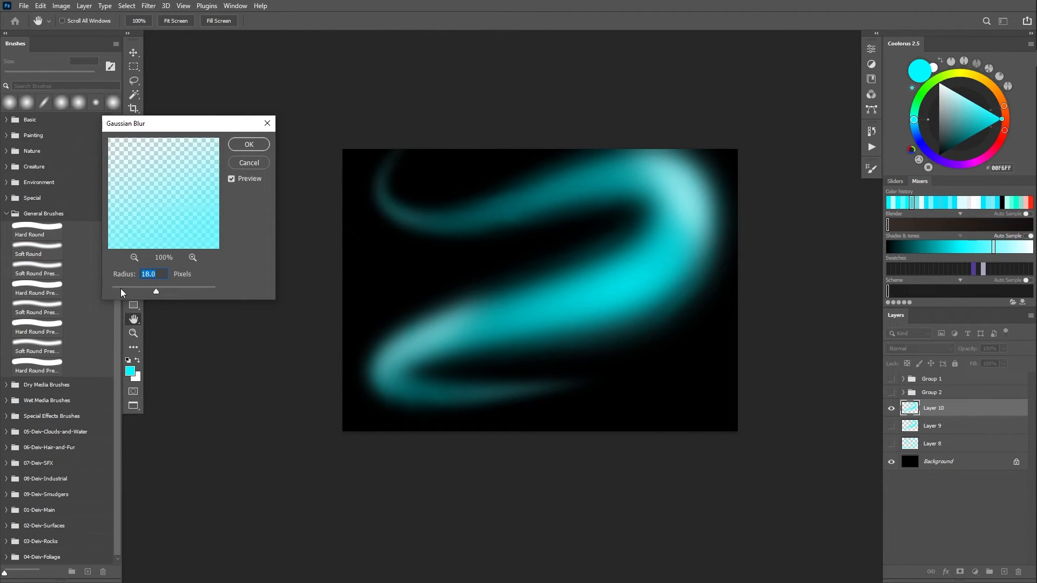
drag(156, 290, 121, 290)
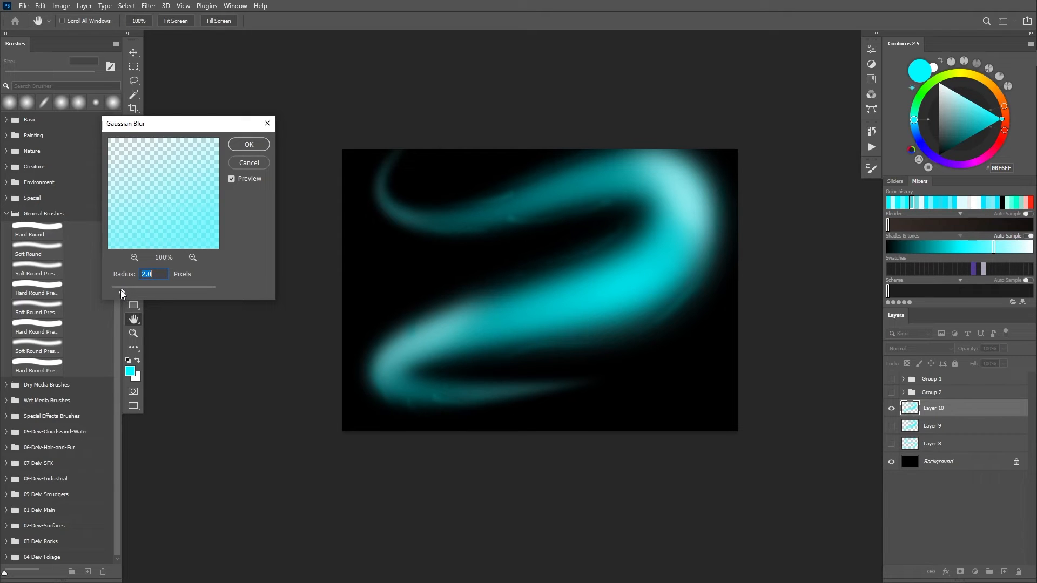
drag(122, 290, 132, 289)
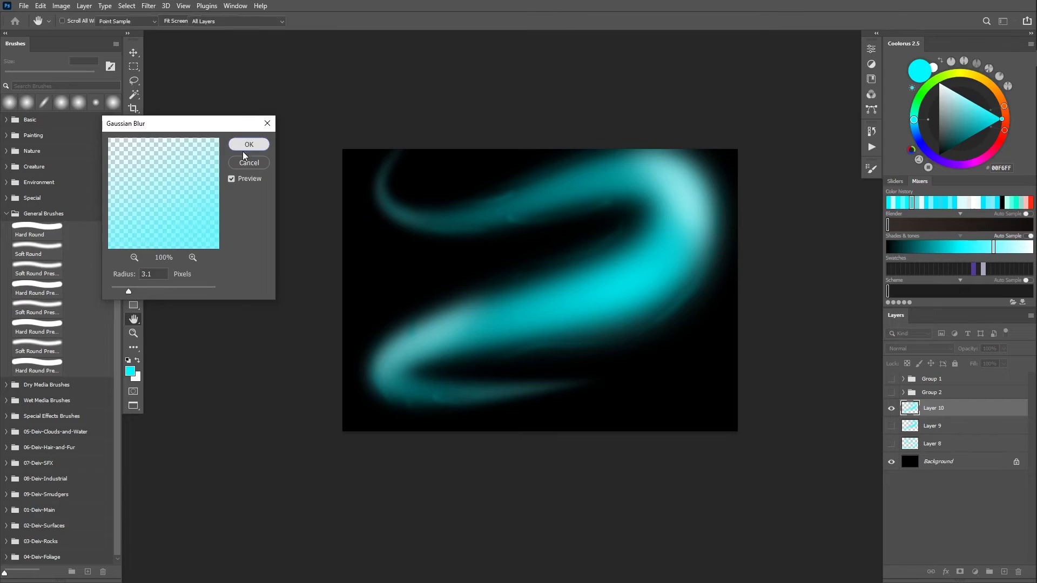
click(248, 145)
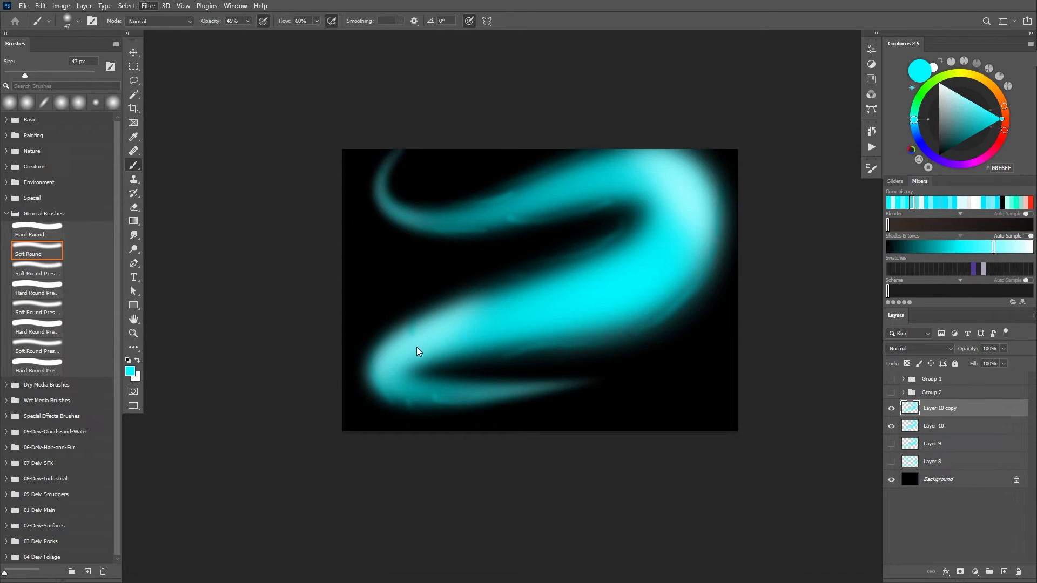
Liquify the duplicated swirl with Forward Warp, pushing it into wavy smoke-like folds
click(151, 7)
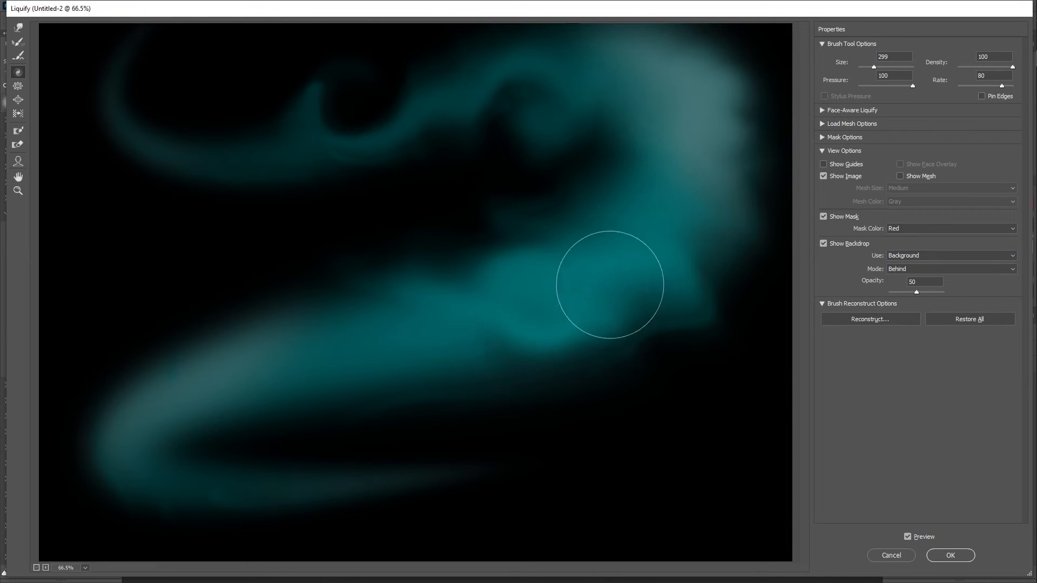
drag(608, 284, 464, 489)
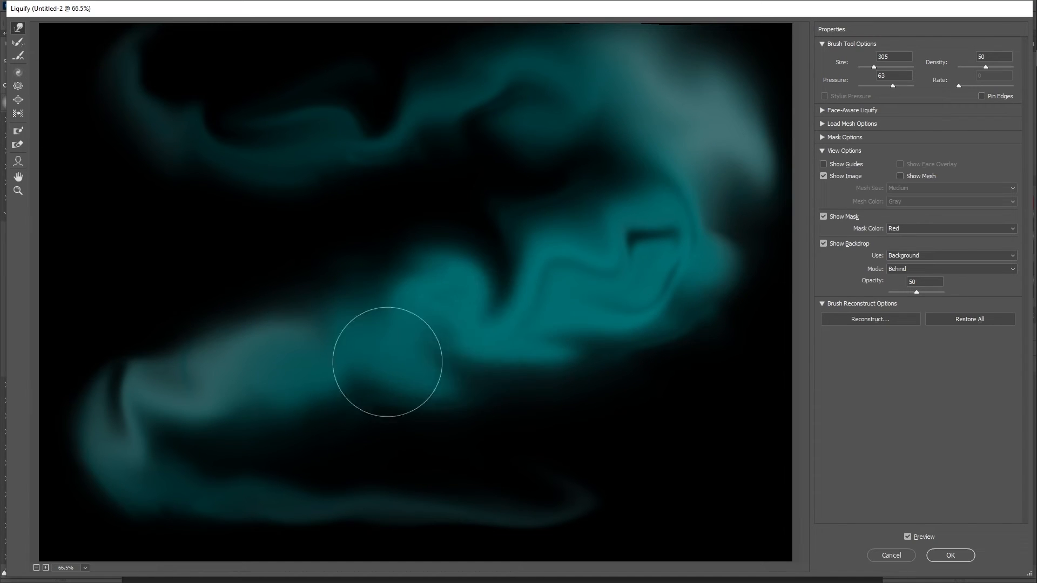
click(949, 555)
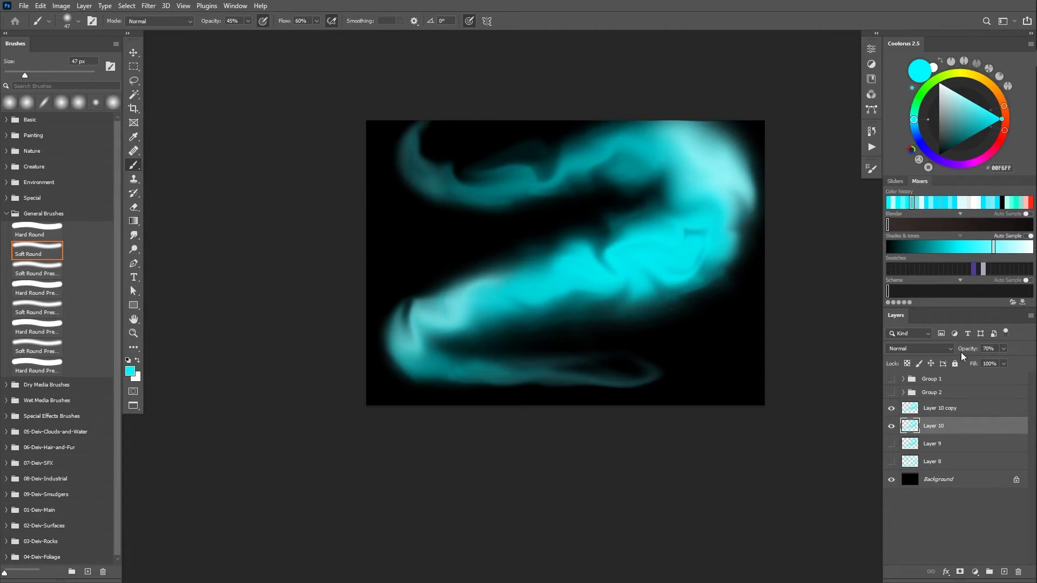
Lower Layer 10's opacity and mask away the liquified copy's top and the original's middle and left bend
drag(988, 349, 972, 349)
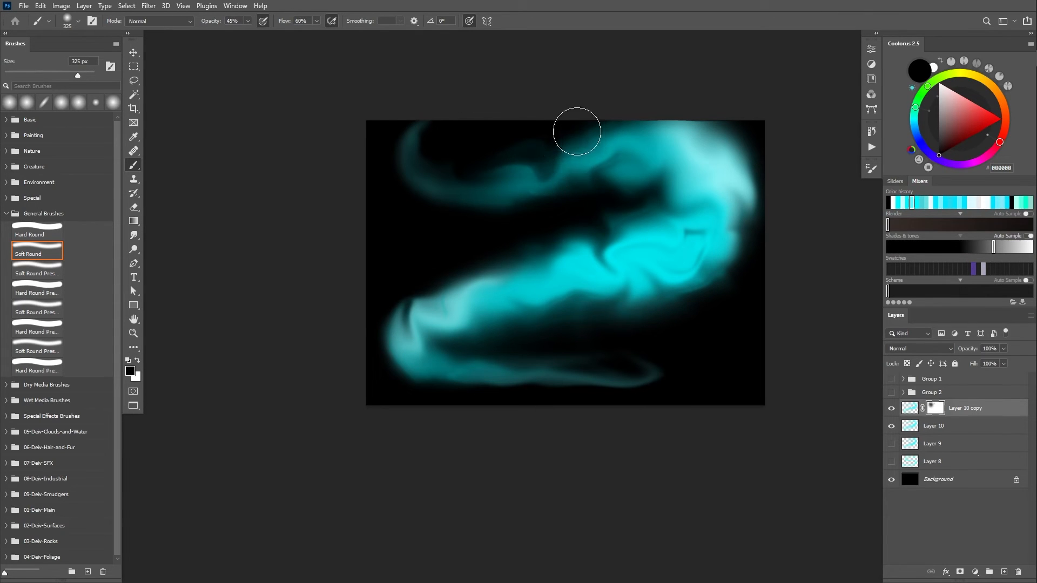
drag(576, 131, 673, 178)
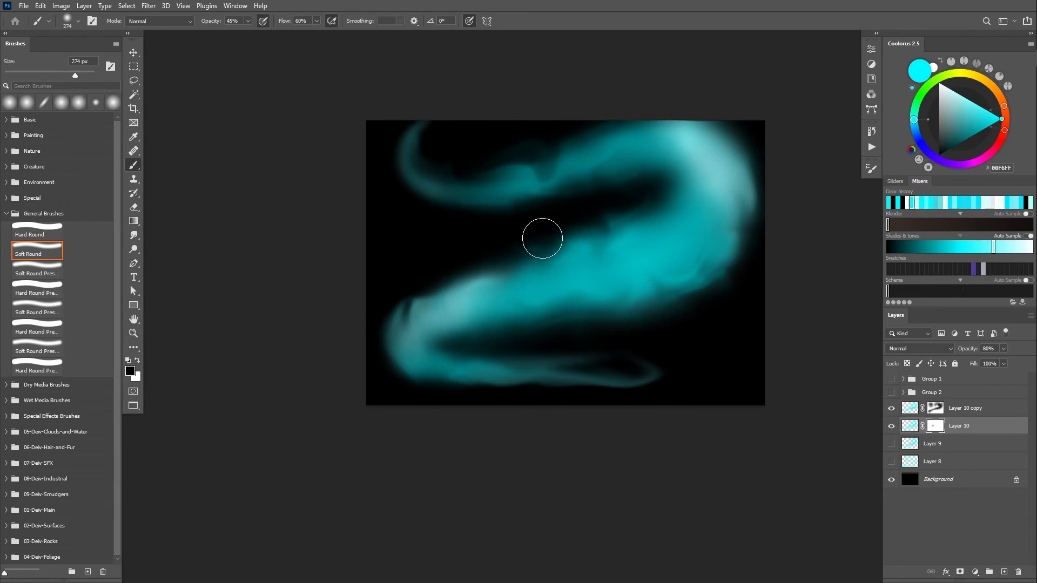
drag(542, 237, 421, 273)
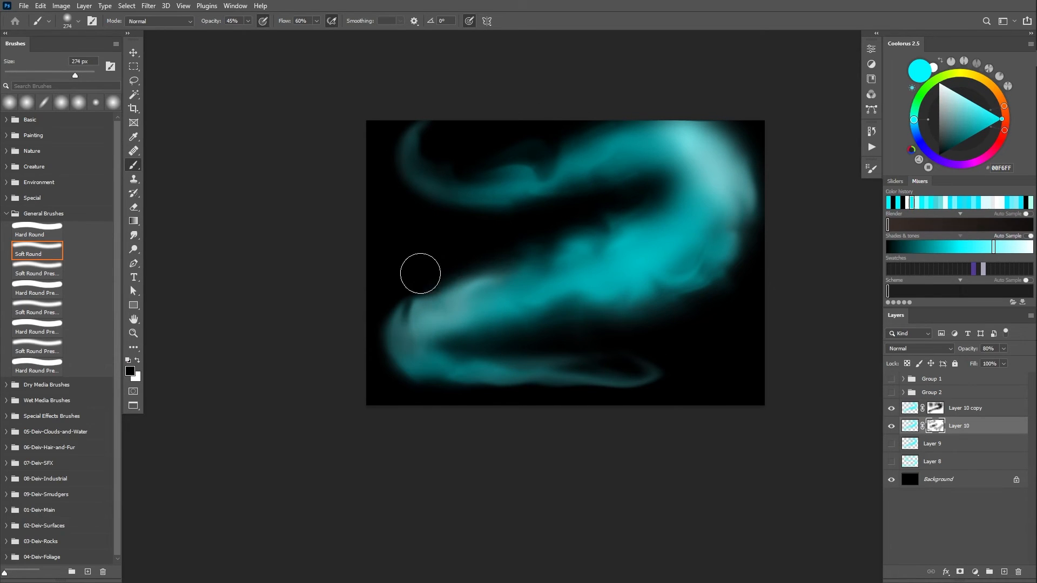
drag(419, 273, 603, 231)
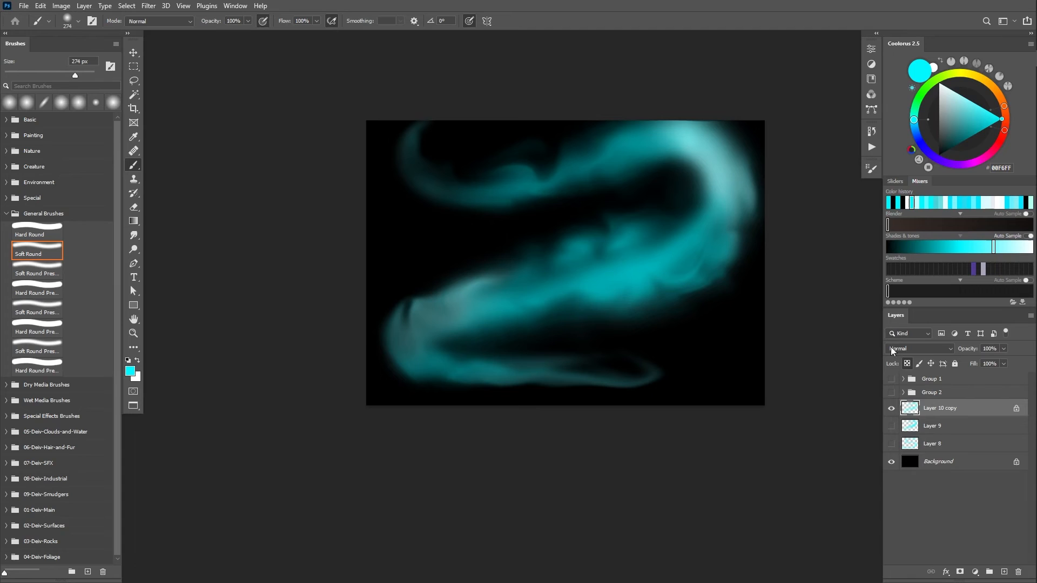
mouse_move(366, 138)
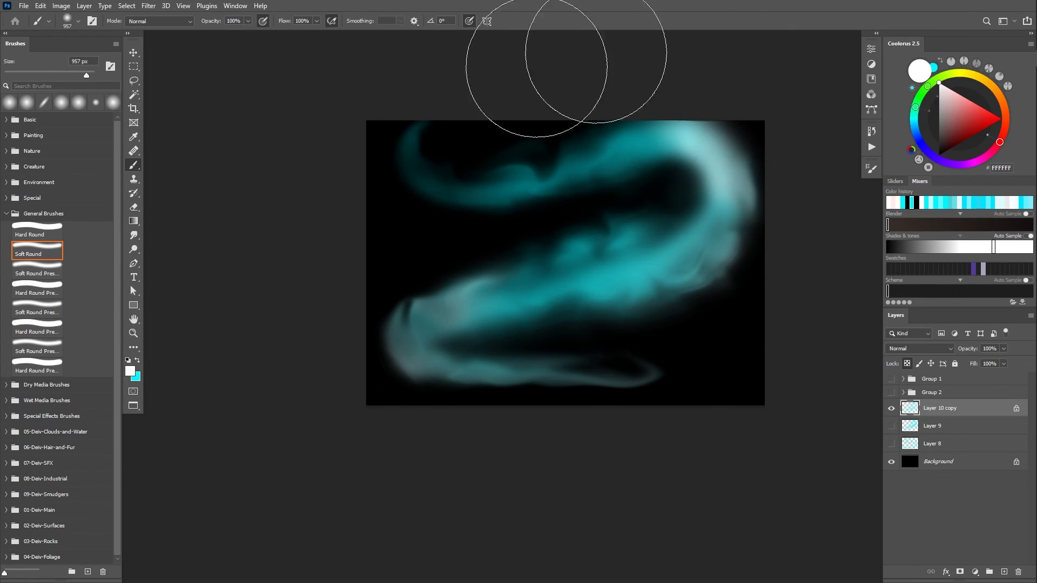
mouse_move(910, 283)
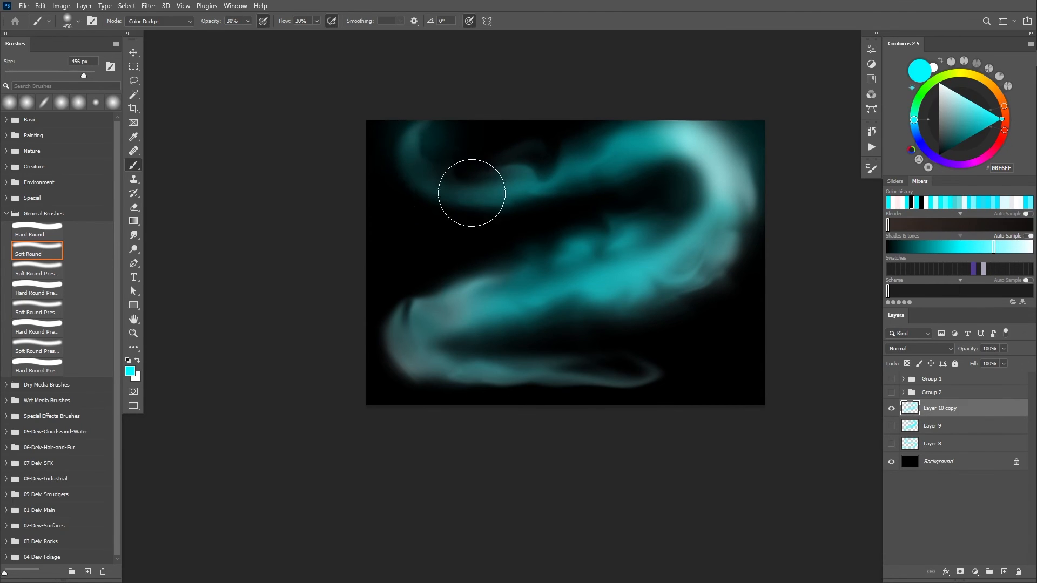
Paint cyan Color Dodge glow at 30% over the swirl's upper arm, lower-right part and left bend
drag(471, 192, 672, 300)
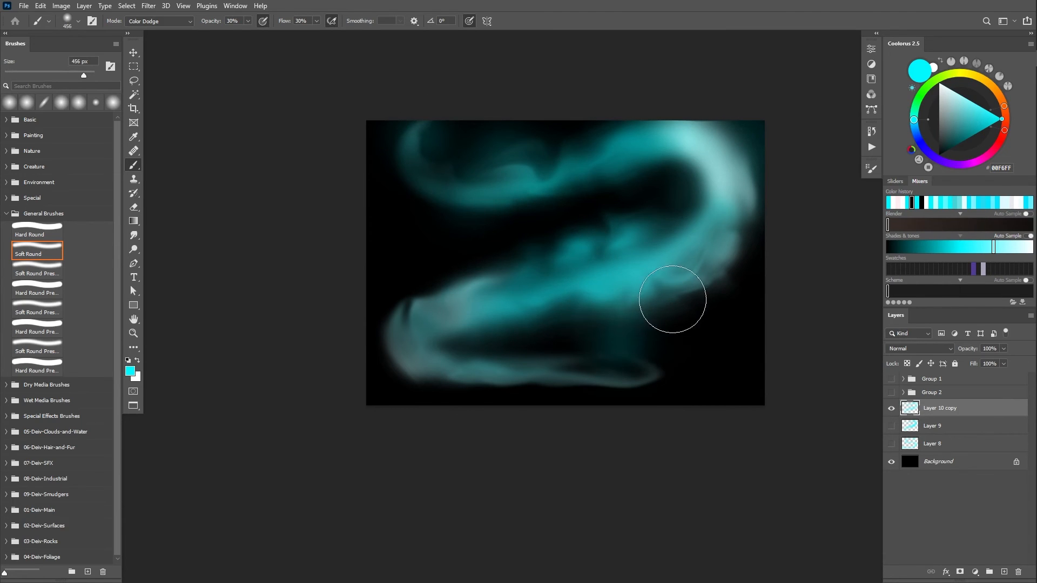
drag(673, 299, 390, 299)
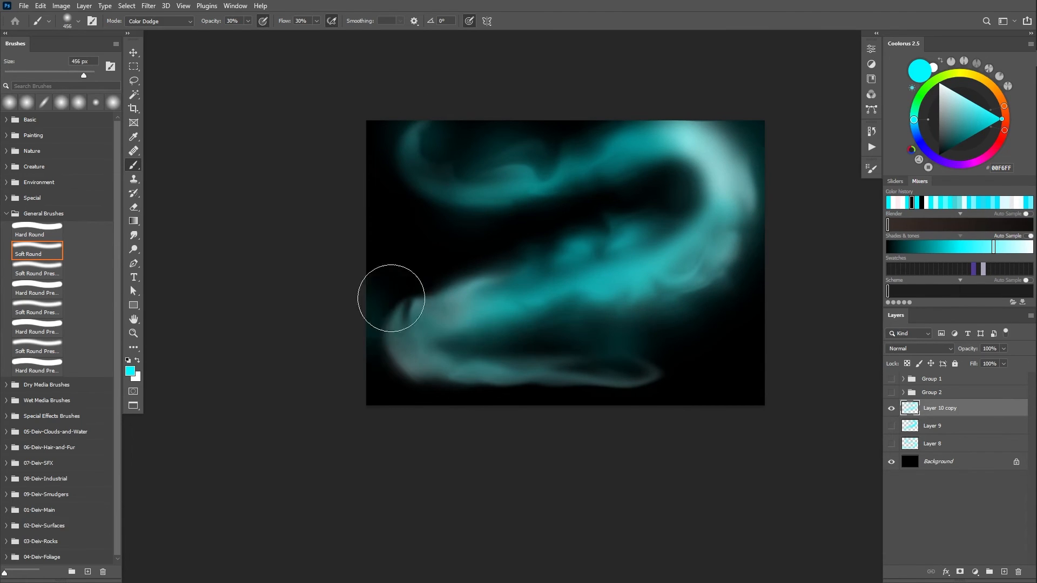
drag(390, 298, 423, 293)
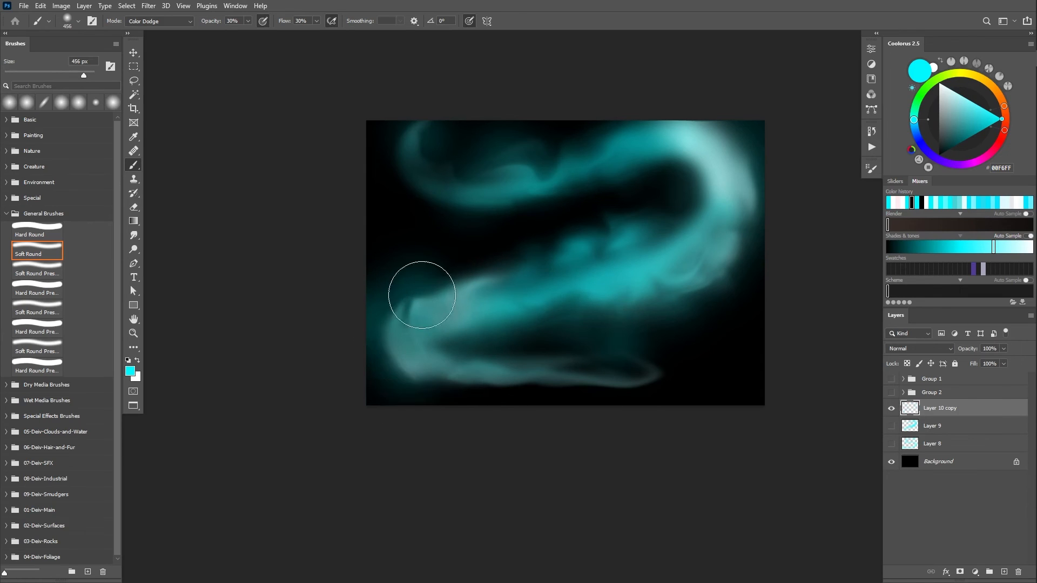
drag(422, 294, 472, 280)
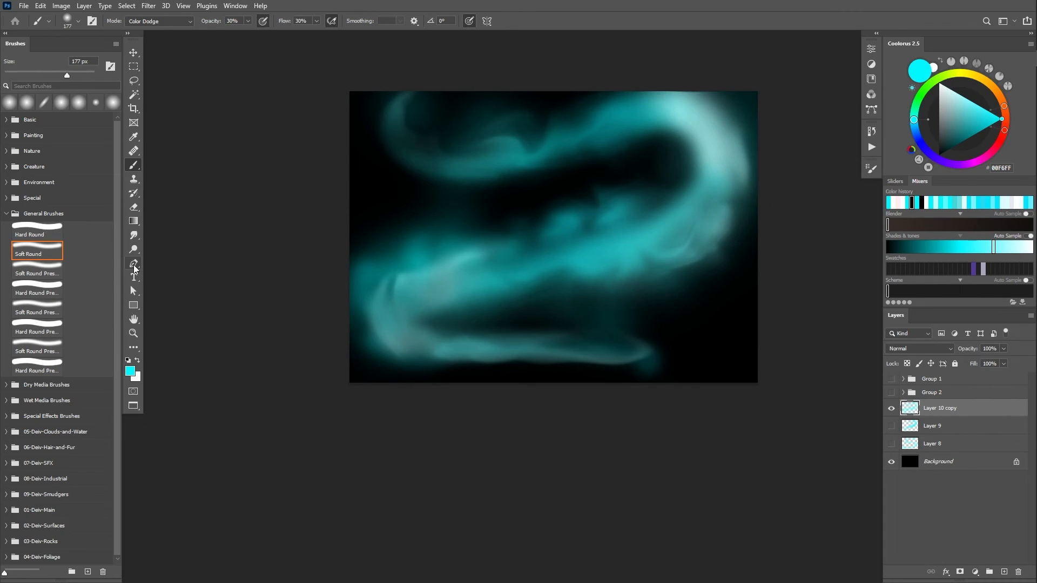
Stroke a Pen curve along the upper-right bend in white on a new layer and erase its ends to fade
click(133, 262)
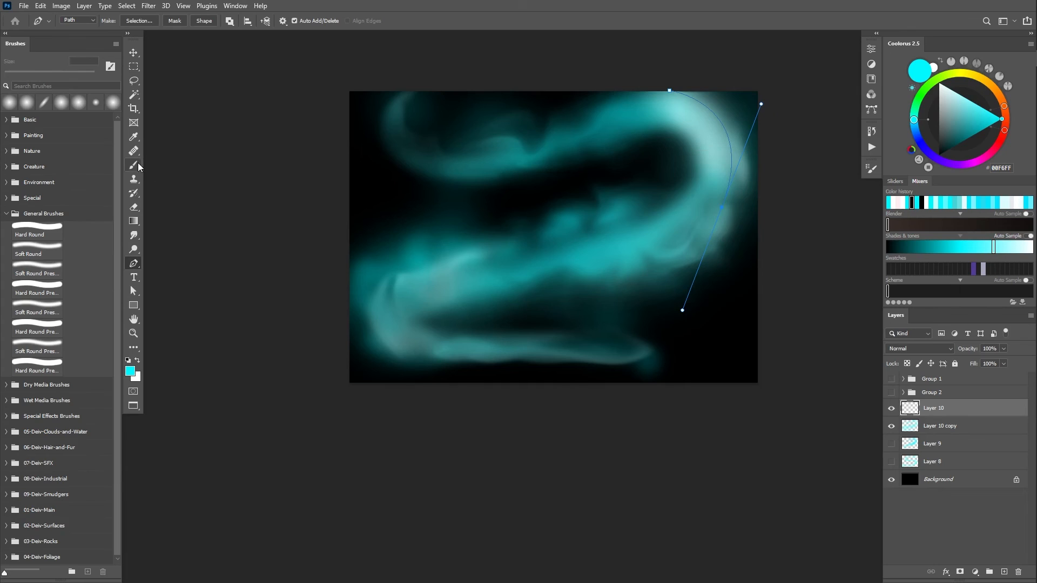
click(134, 165)
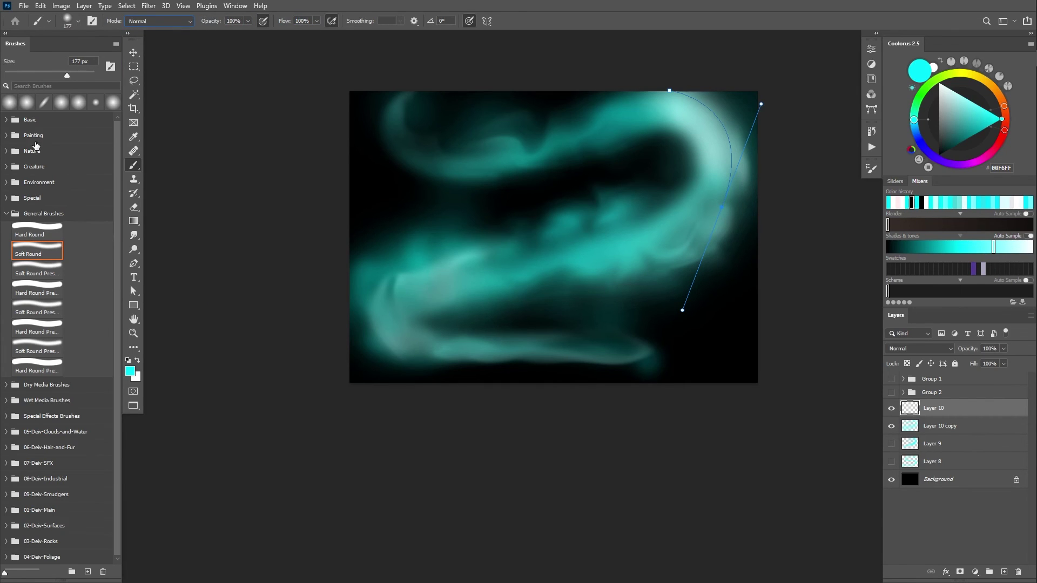
mouse_move(723, 125)
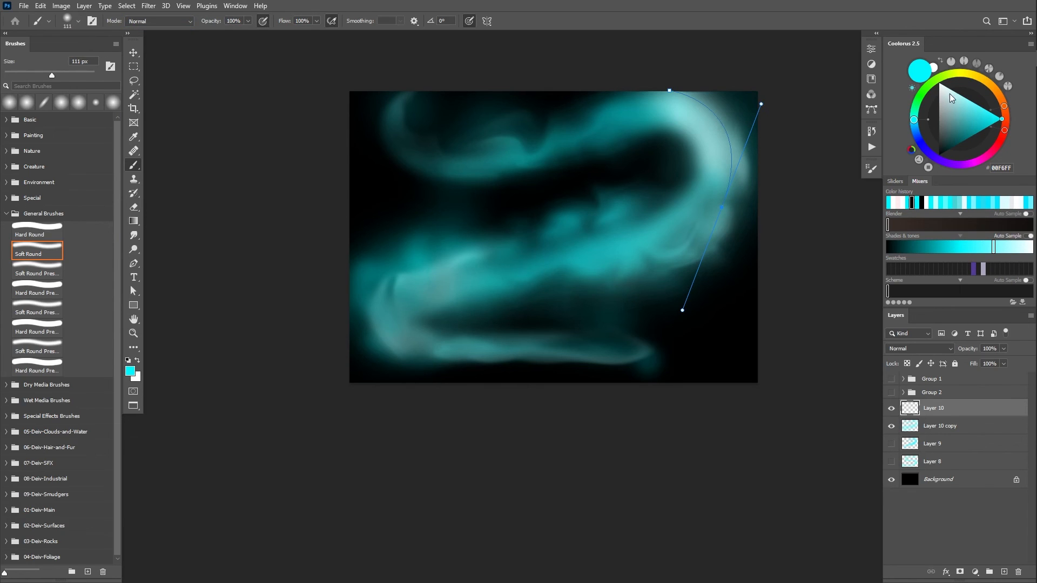
click(938, 82)
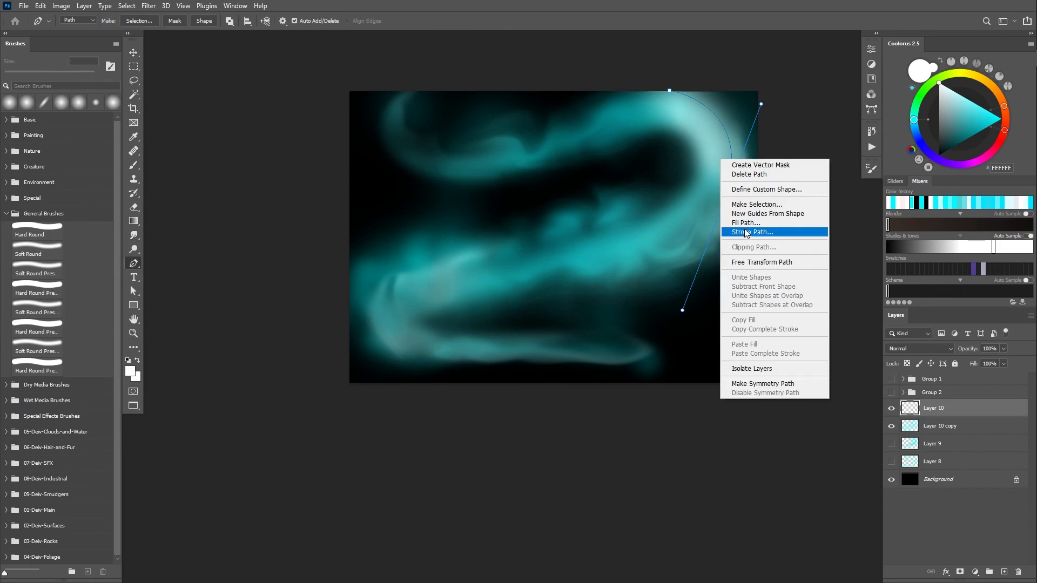
click(752, 232)
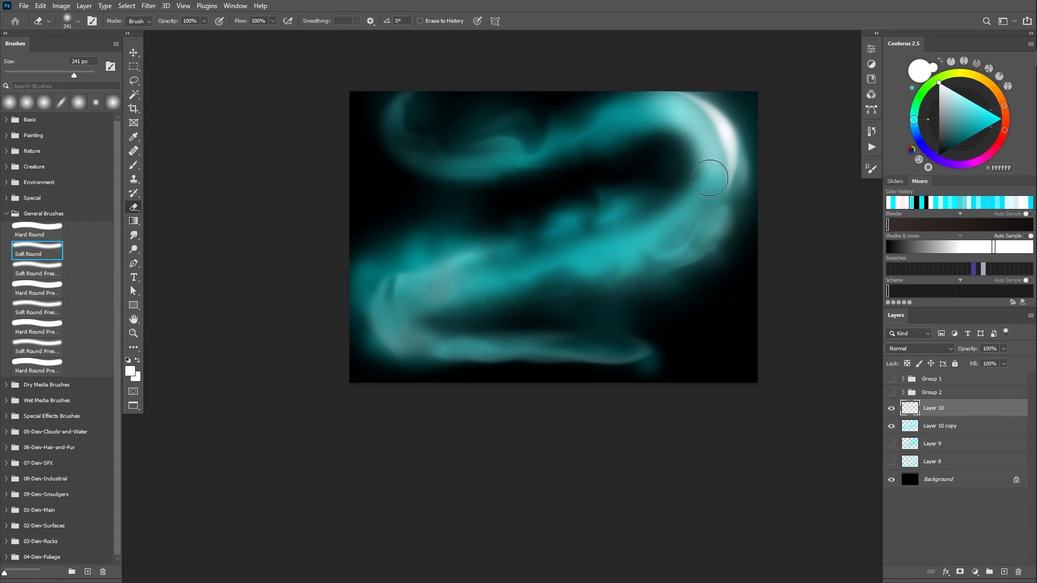
drag(710, 177, 672, 120)
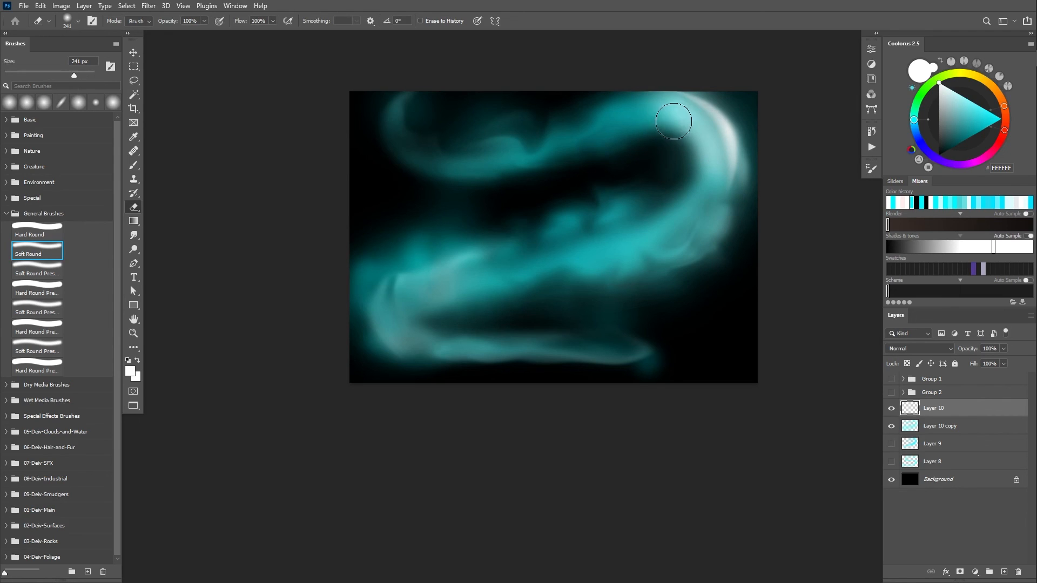